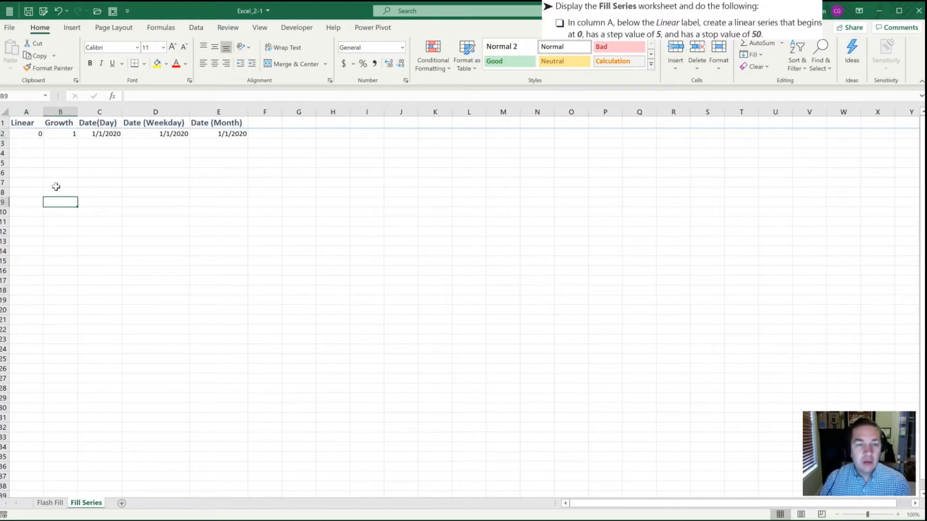
- Select the starting 0 in A2 and try dragging it down column A
left_click(26, 157)
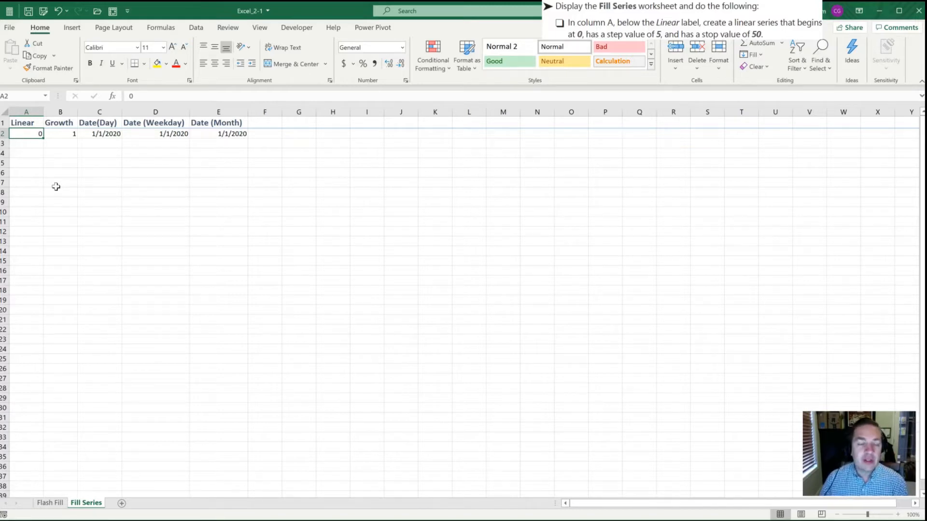
left_click_drag(40, 137, 40, 160)
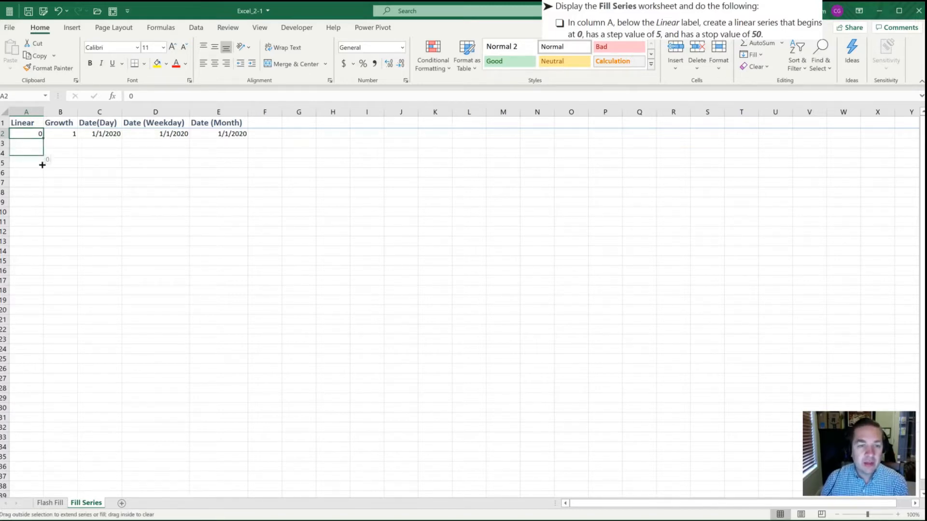
left_click_drag(26, 133, 27, 241)
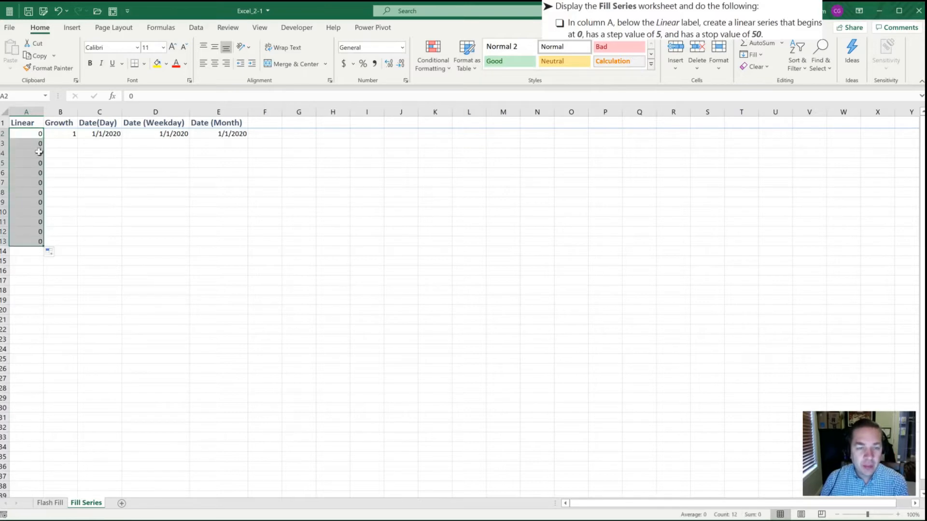
mouse_move(28, 181)
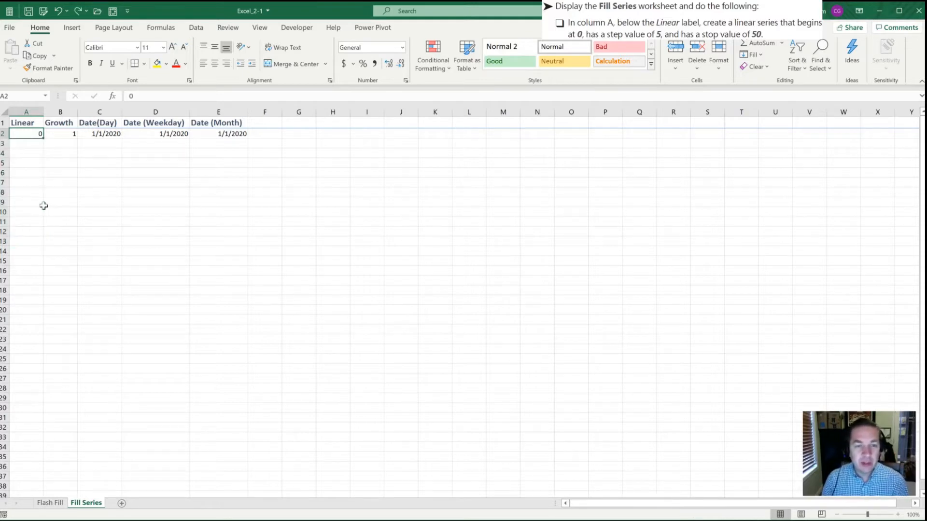
- Enter 5 in A3, select A2:A3, and drag the 0, 5 pattern down
type("5")
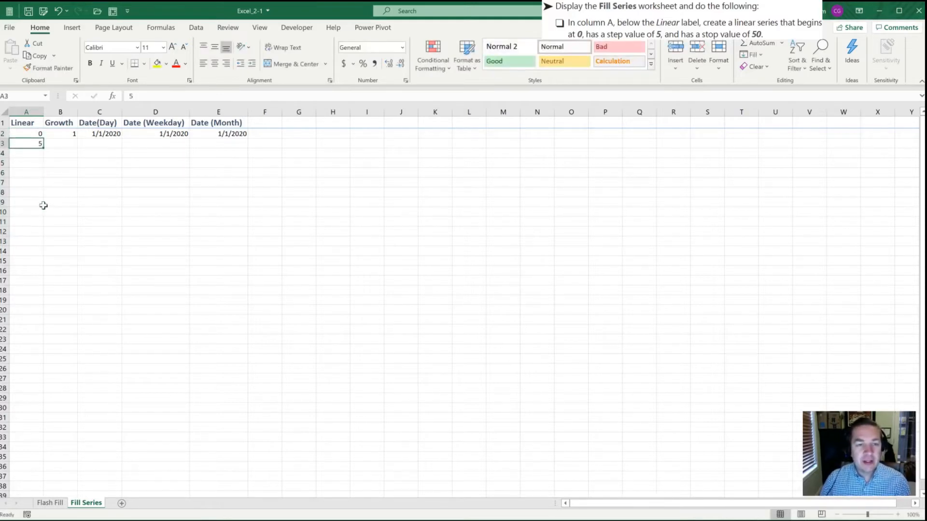
left_click_drag(26, 133, 26, 144)
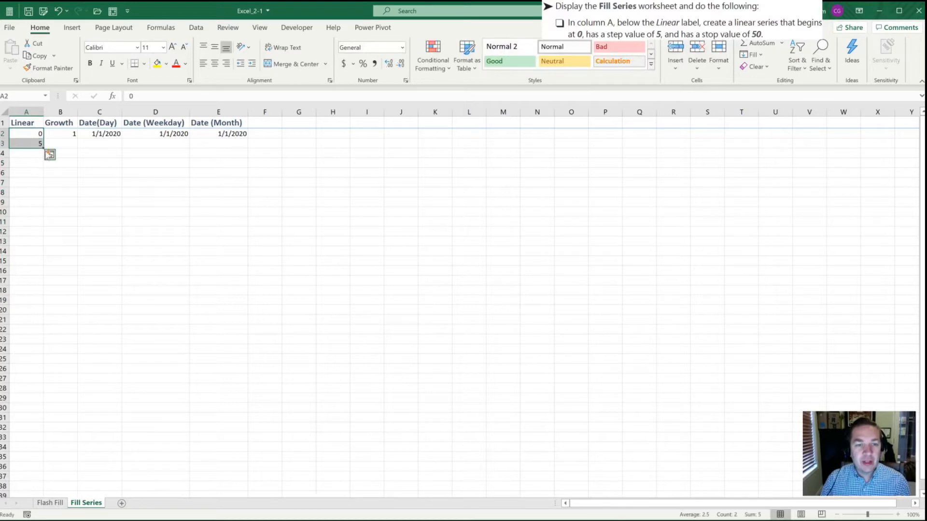
left_click_drag(41, 144, 37, 231)
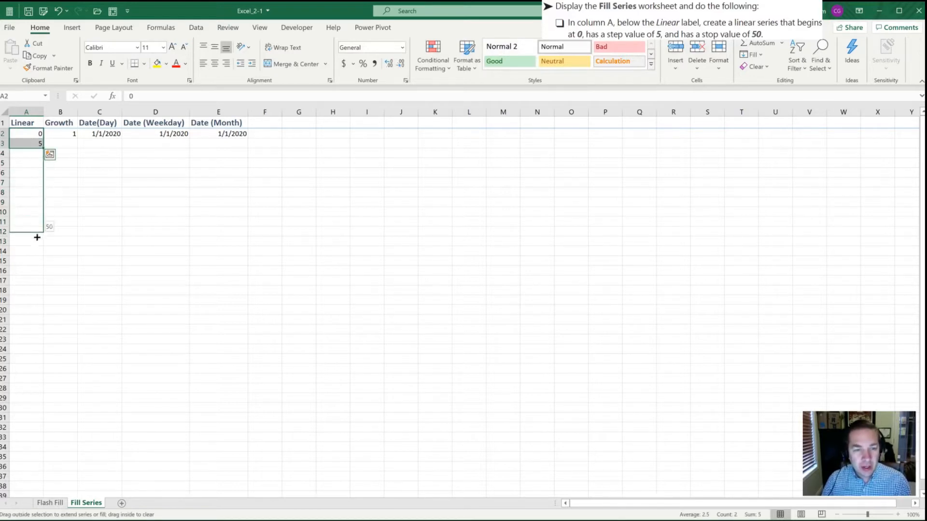
left_click_drag(37, 144, 38, 236)
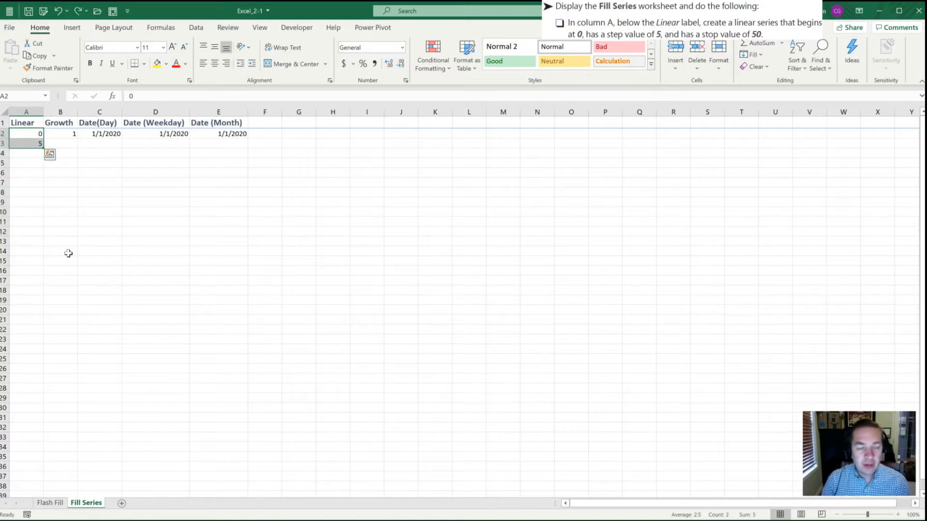
- Undo the 5 in A3 and open the Home Fill dropdown
type("z")
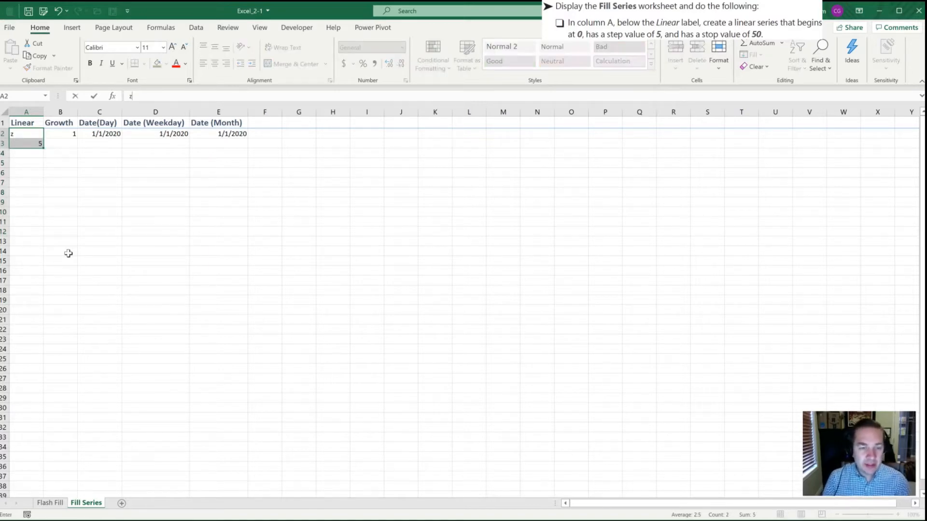
type("0")
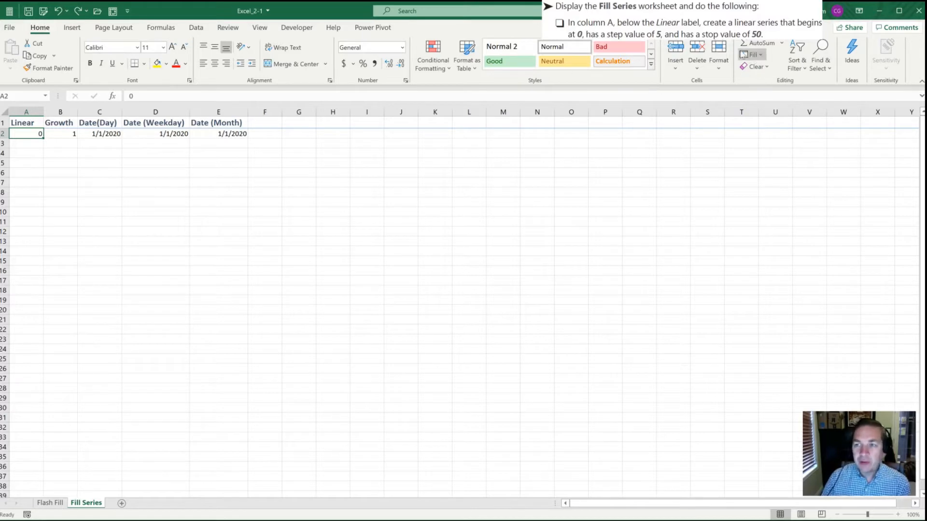
mouse_move(752, 54)
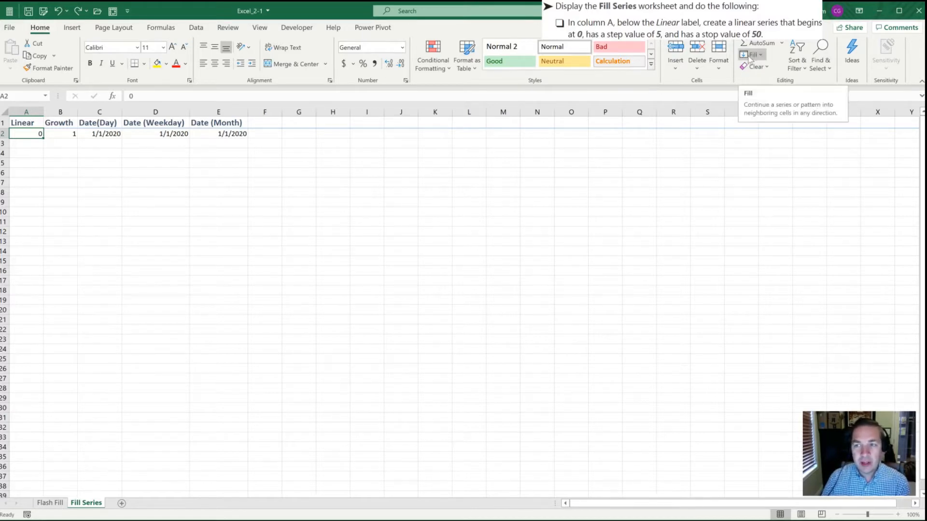
left_click(753, 54)
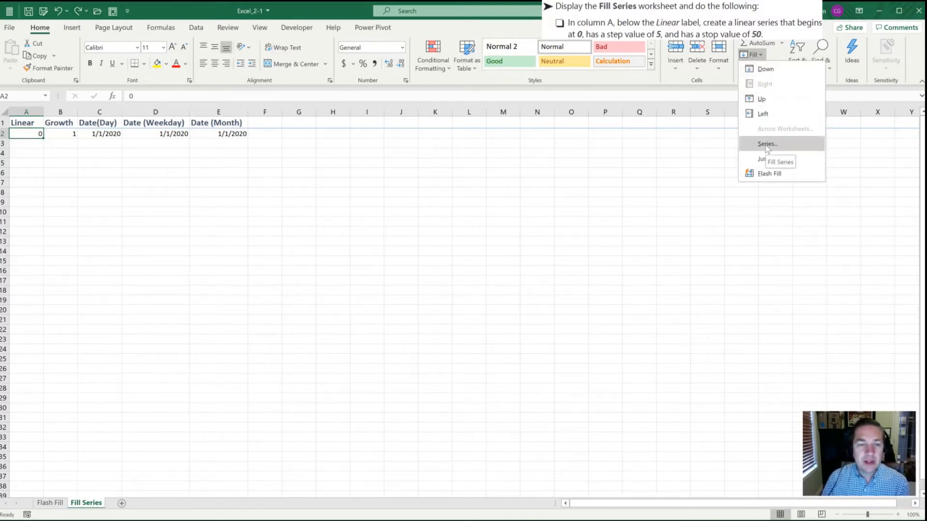
- Fill column A with a Linear column series, step 5, stop value 50
left_click(767, 144)
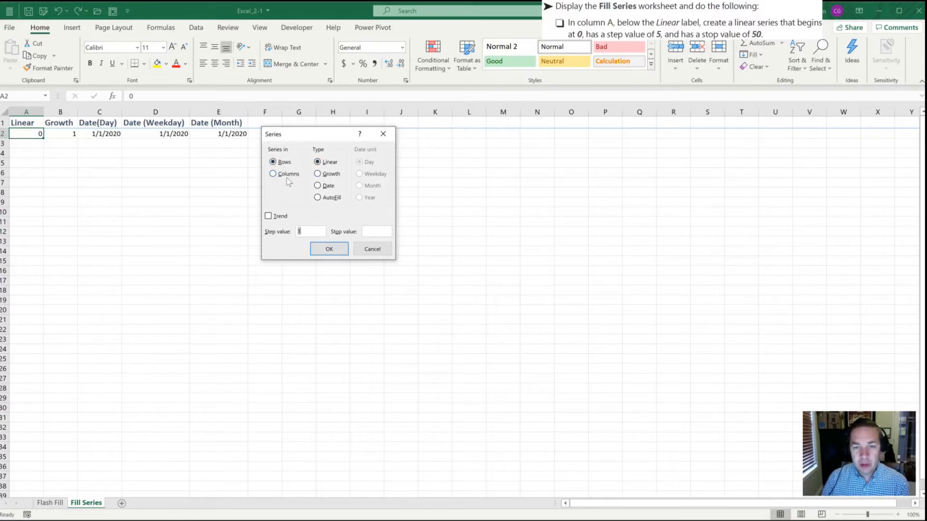
mouse_move(185, 166)
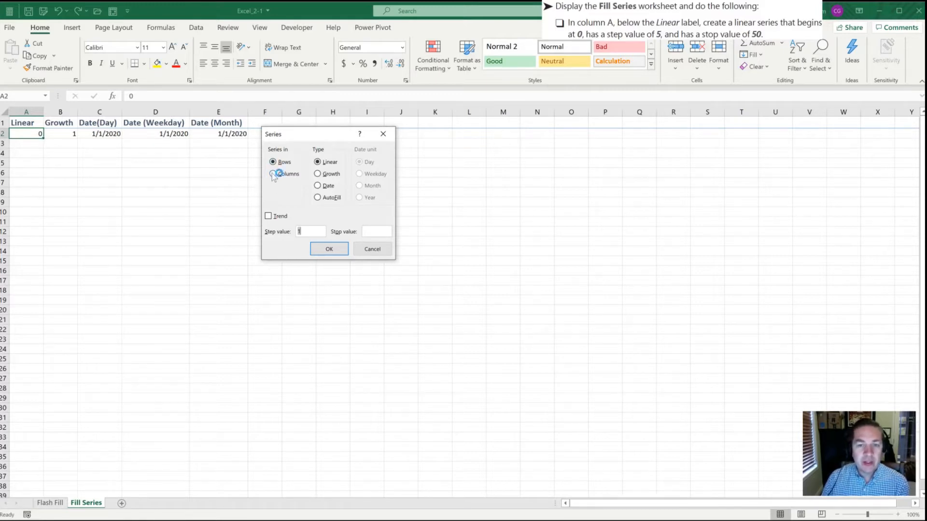
left_click(272, 174)
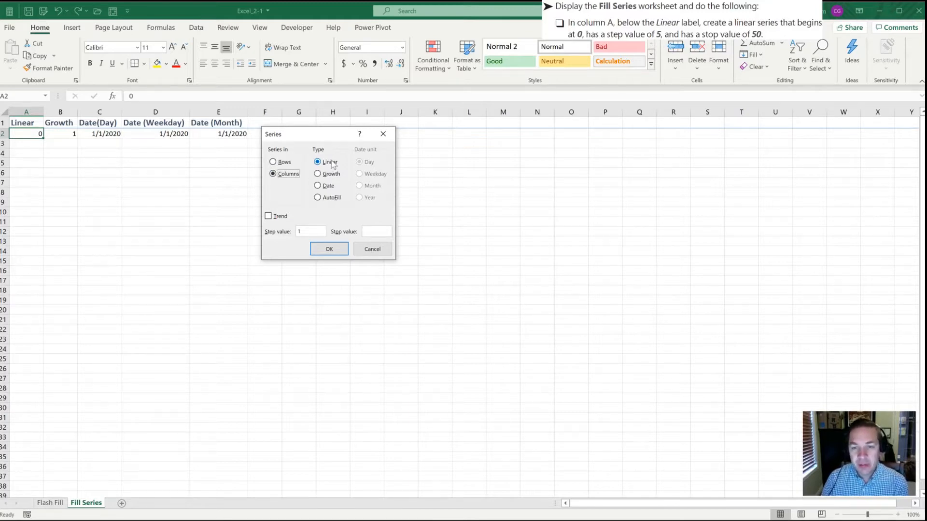
left_click(318, 162)
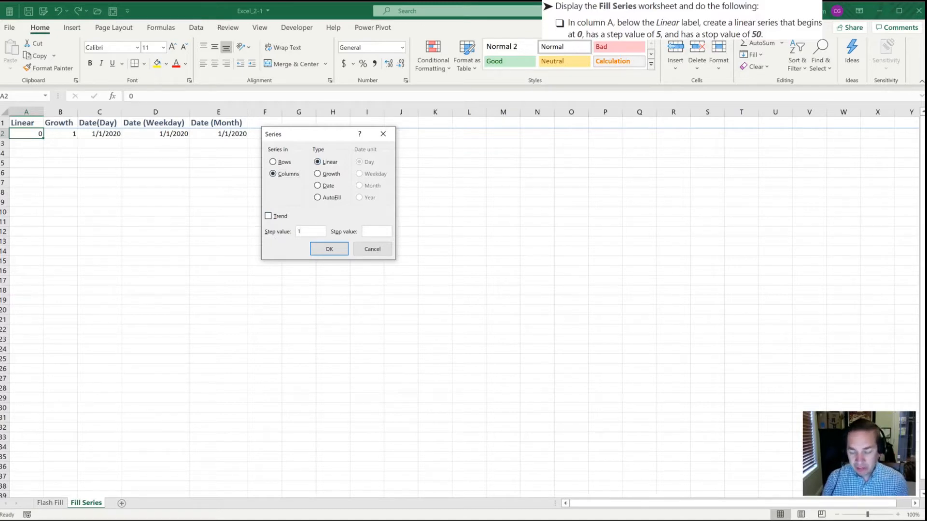
type("5")
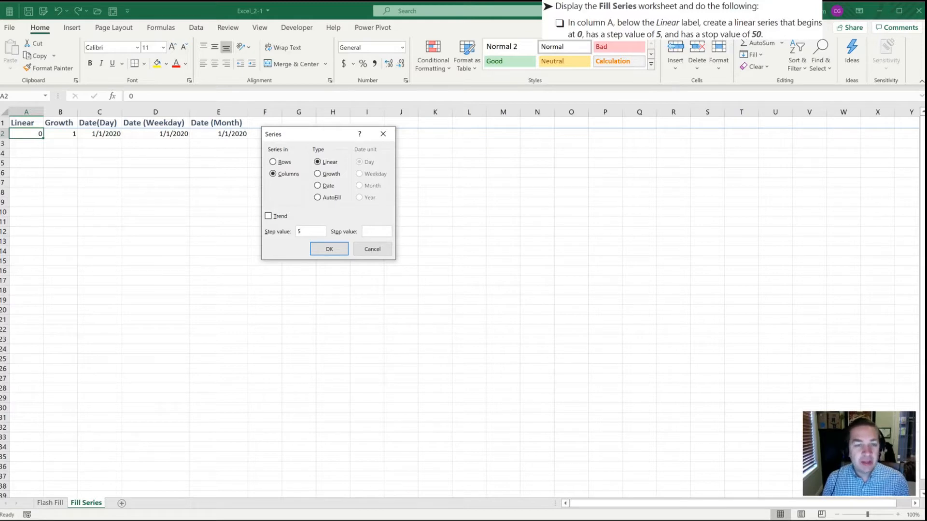
type("50")
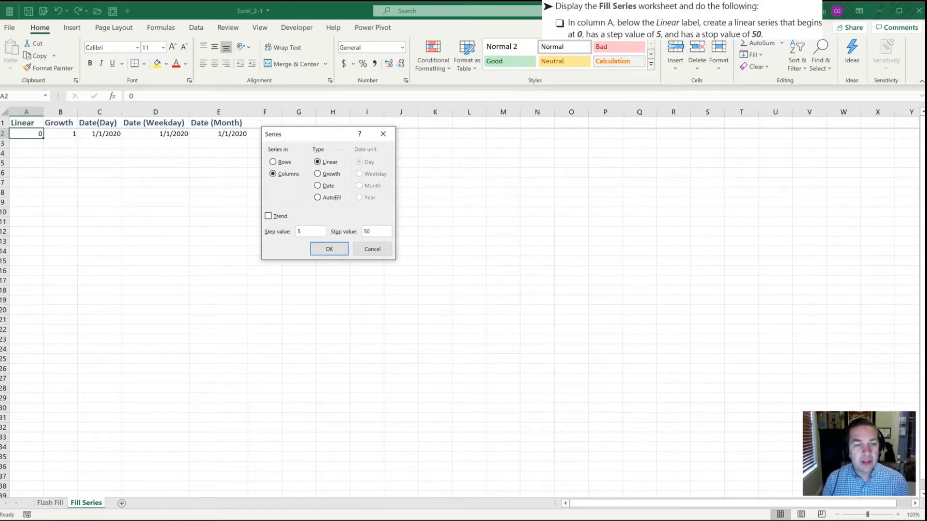
left_click(329, 248)
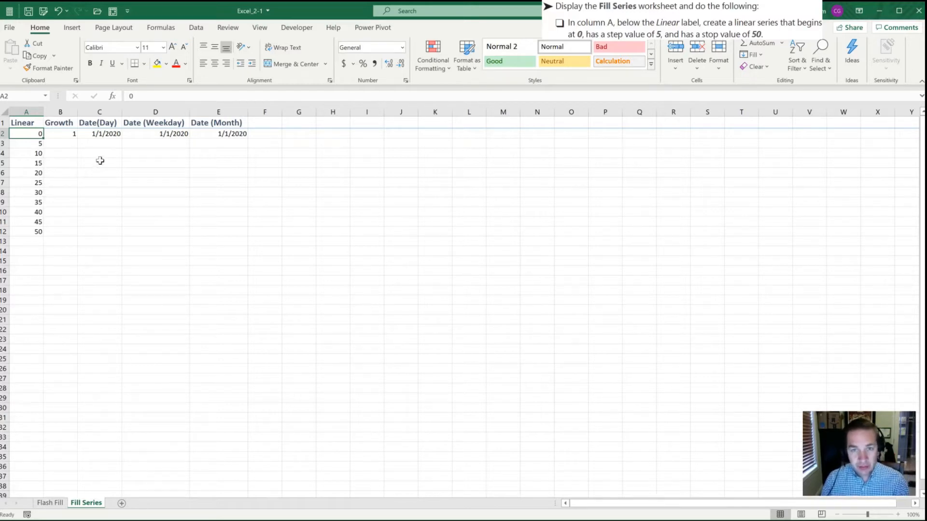
mouse_move(124, 187)
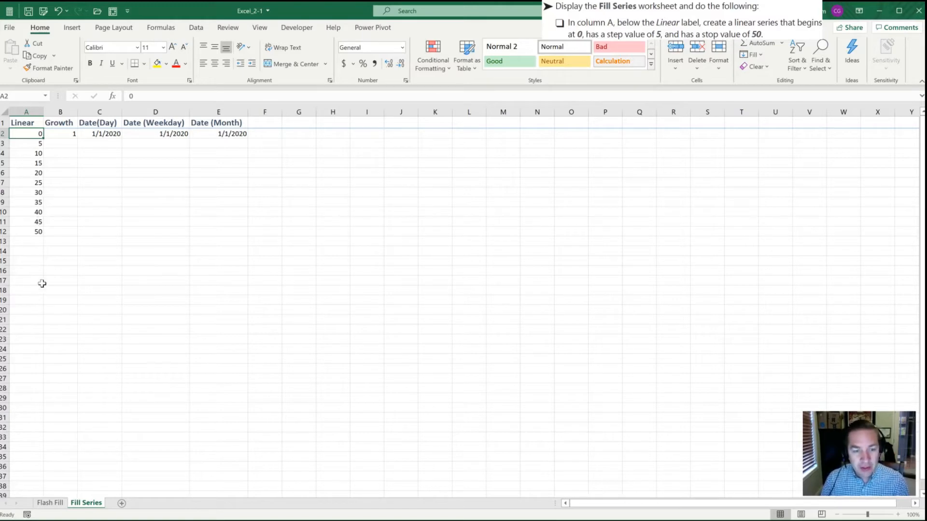
mouse_move(55, 351)
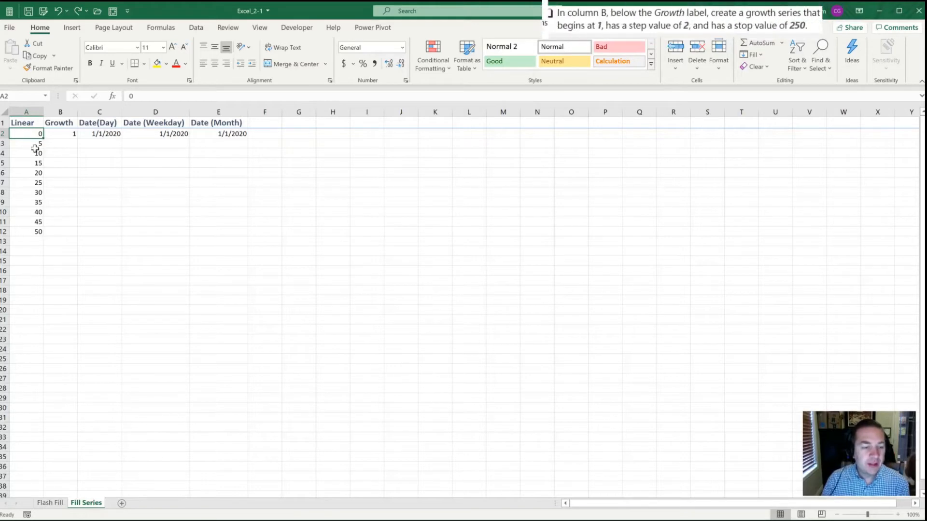
- Select B2 holding 1 and bring up the Fill Series settings
left_click(60, 134)
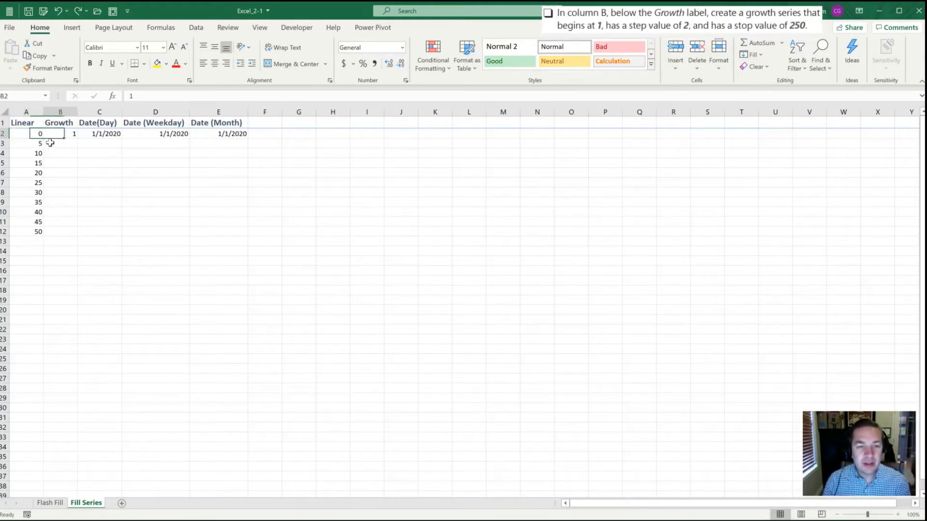
left_click(59, 133)
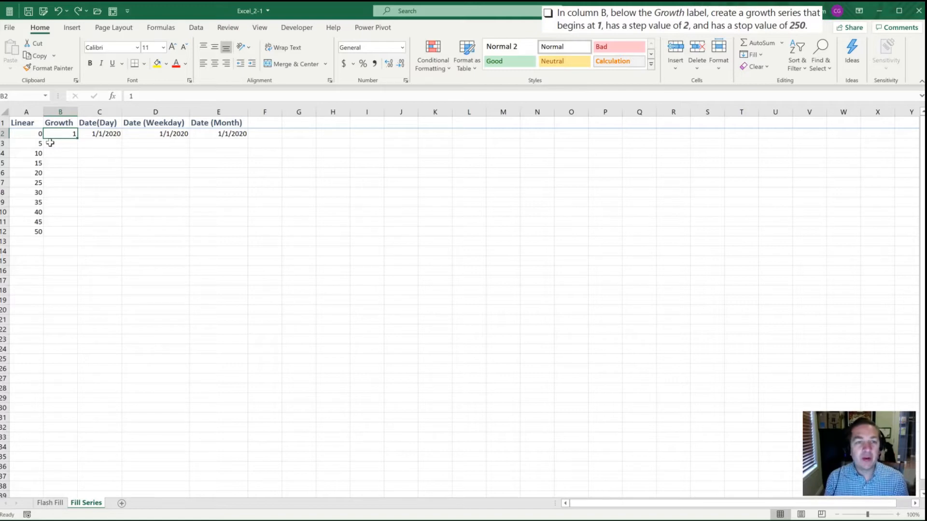
key("alt")
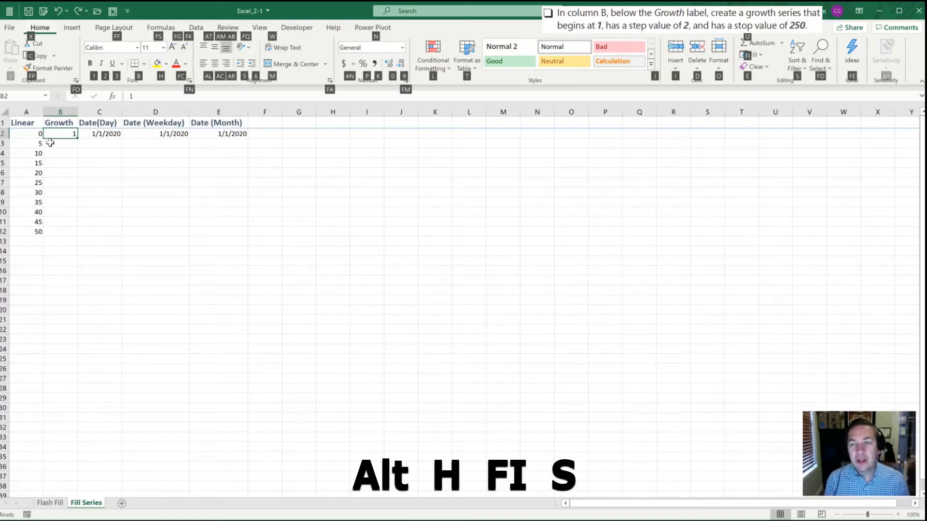
left_click(752, 54)
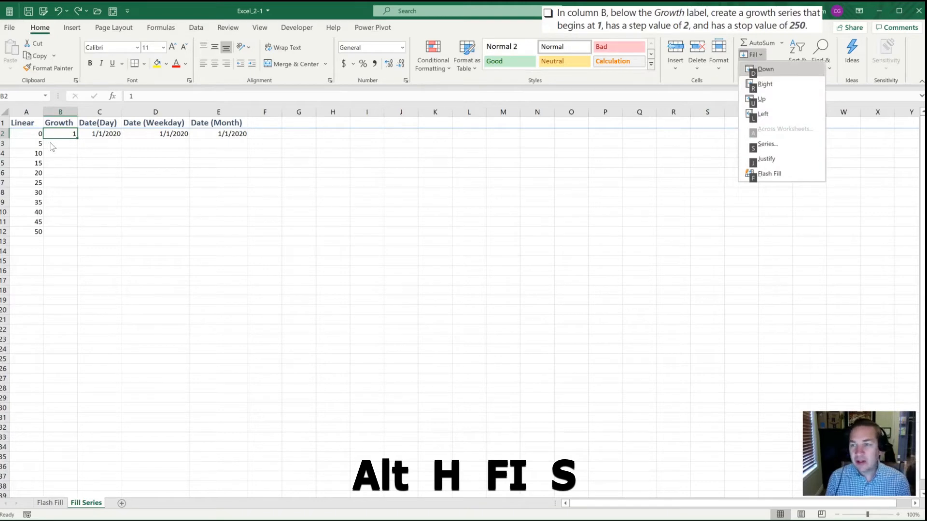
left_click(767, 144)
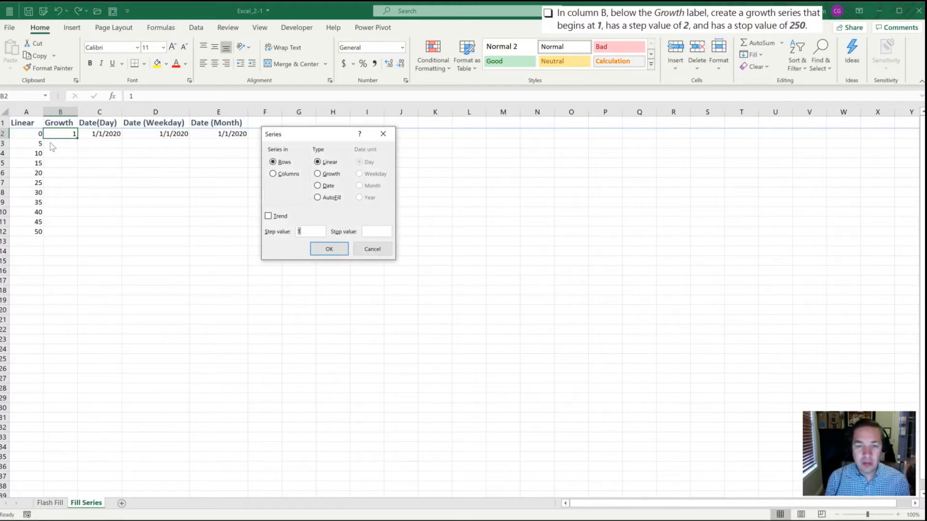
- Fill column B with a Growth column series, step 2, stop value 250
key("Alt+c")
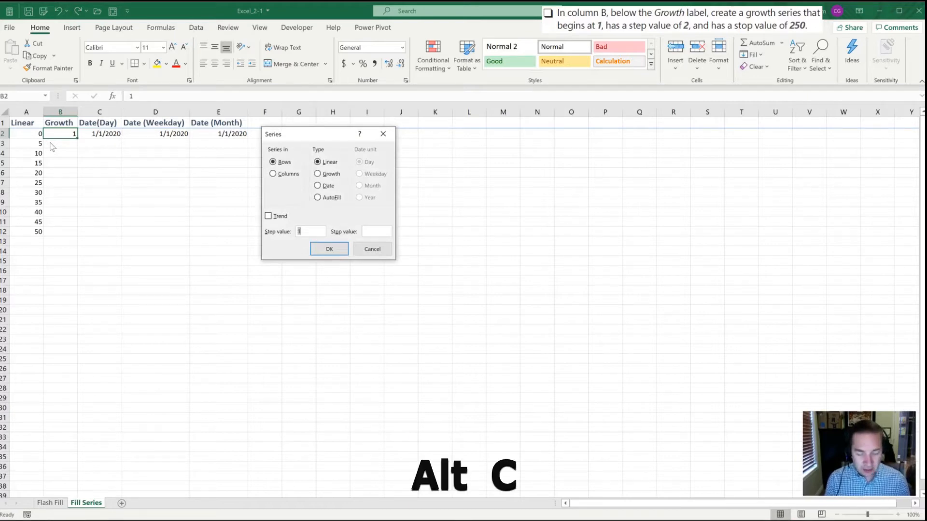
left_click(272, 173)
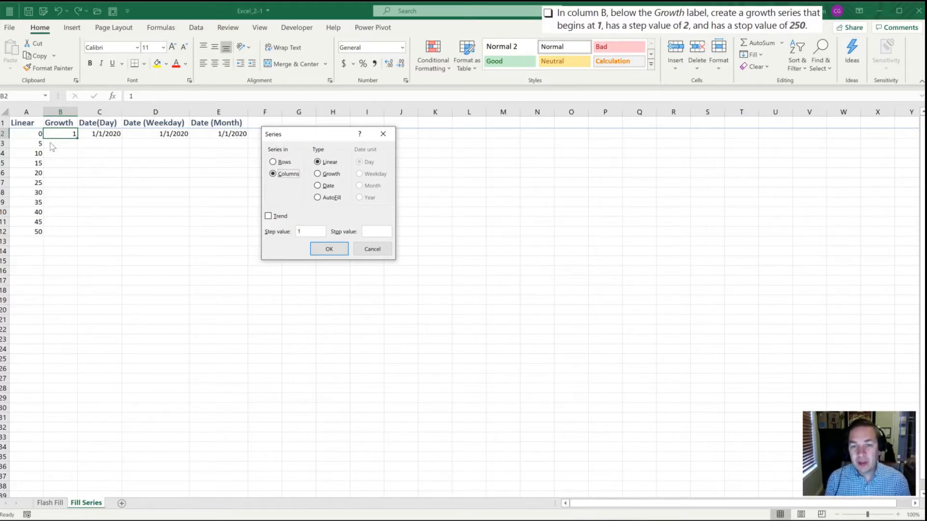
key("Alt+g")
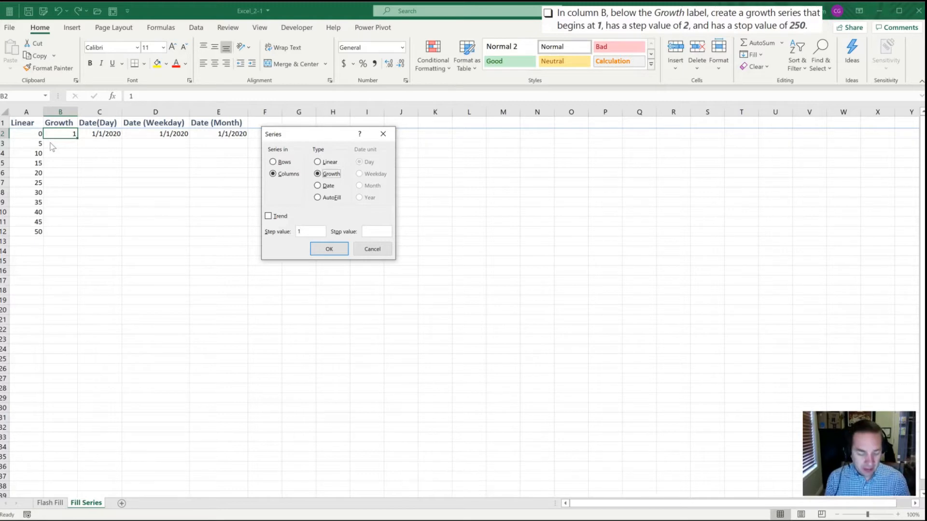
key("alt+s")
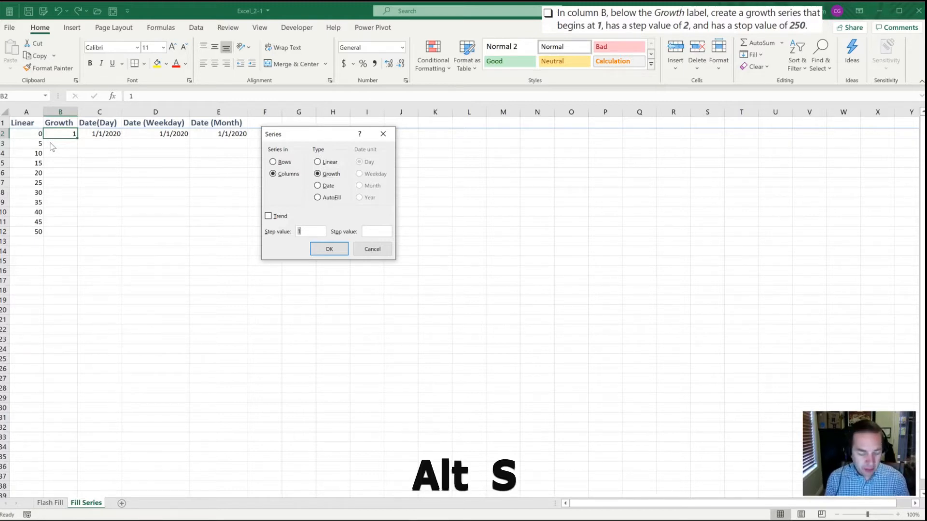
type("2")
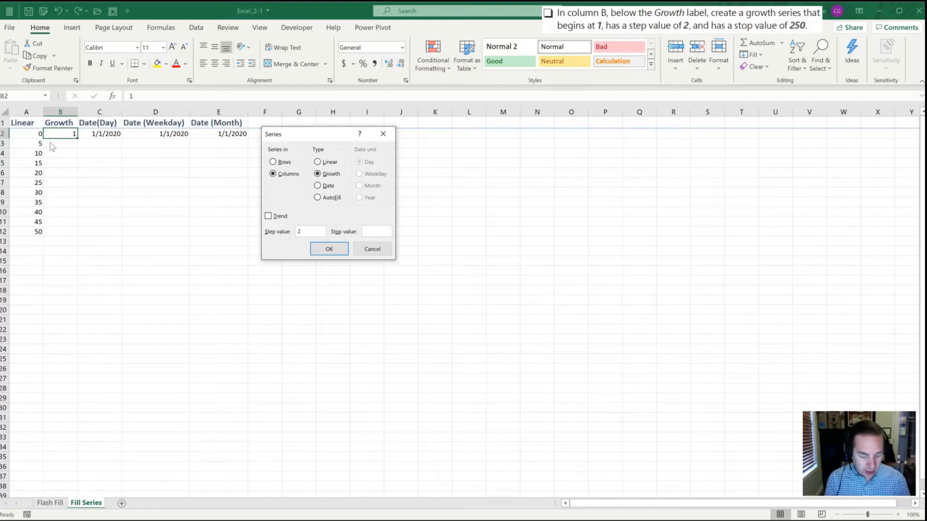
key("alt+o")
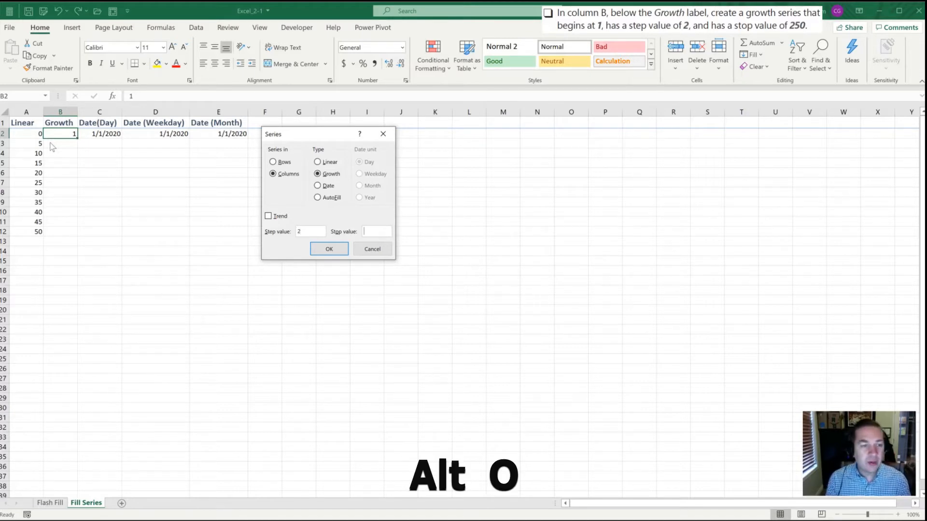
type("250")
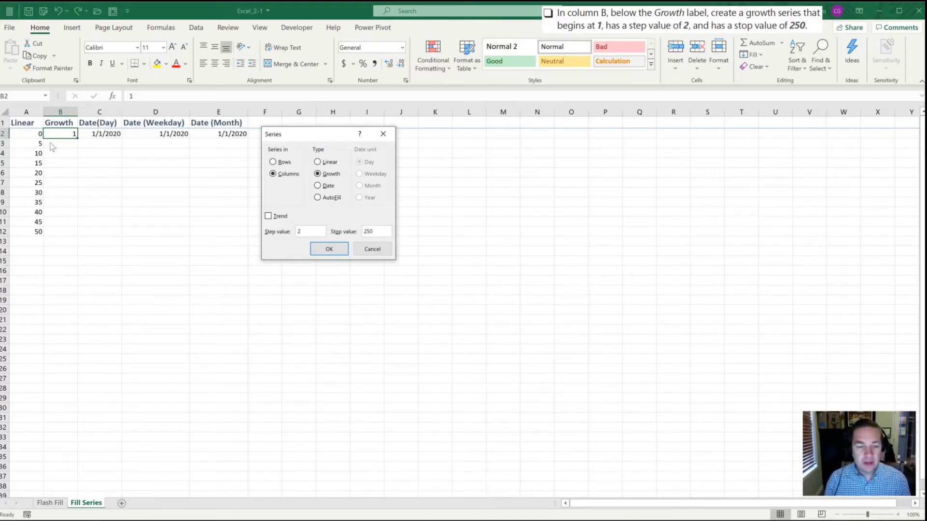
left_click(329, 248)
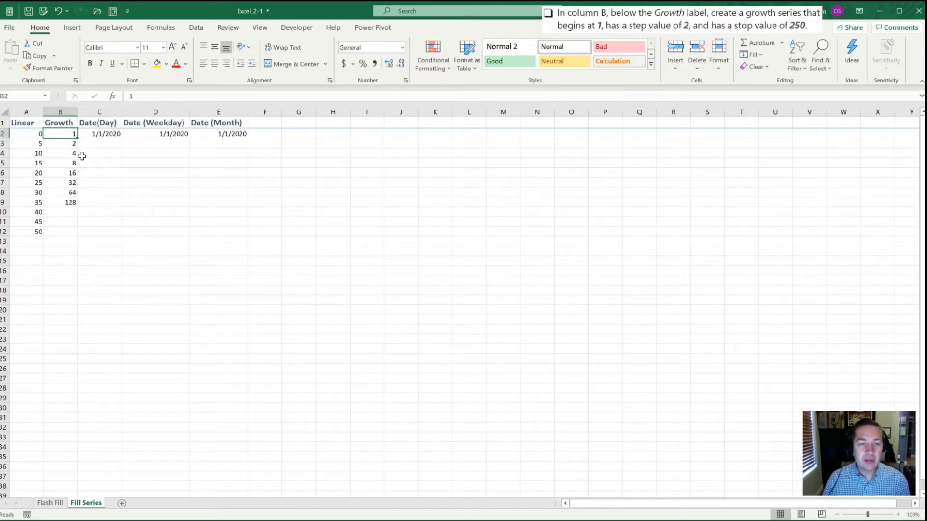
mouse_move(58, 199)
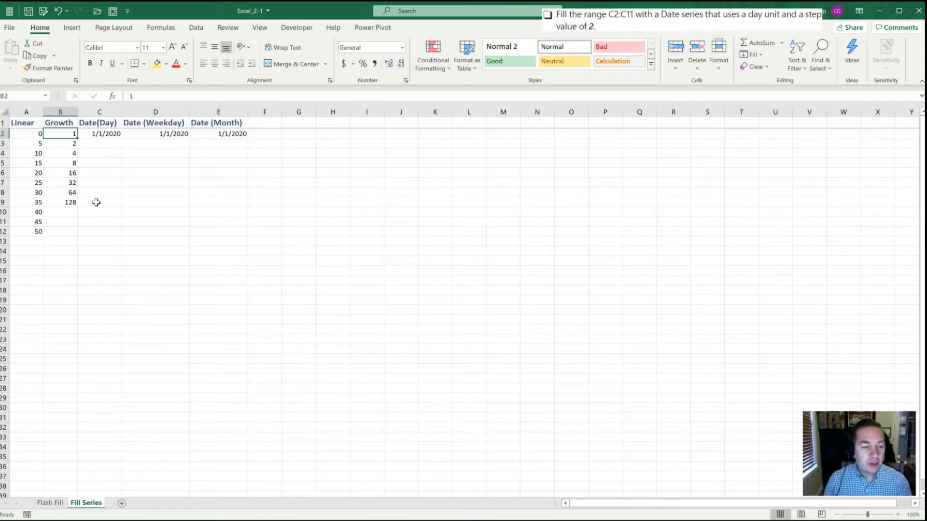
- Fill C2:C11 with a Date series by Day, step value 2
left_click(98, 134)
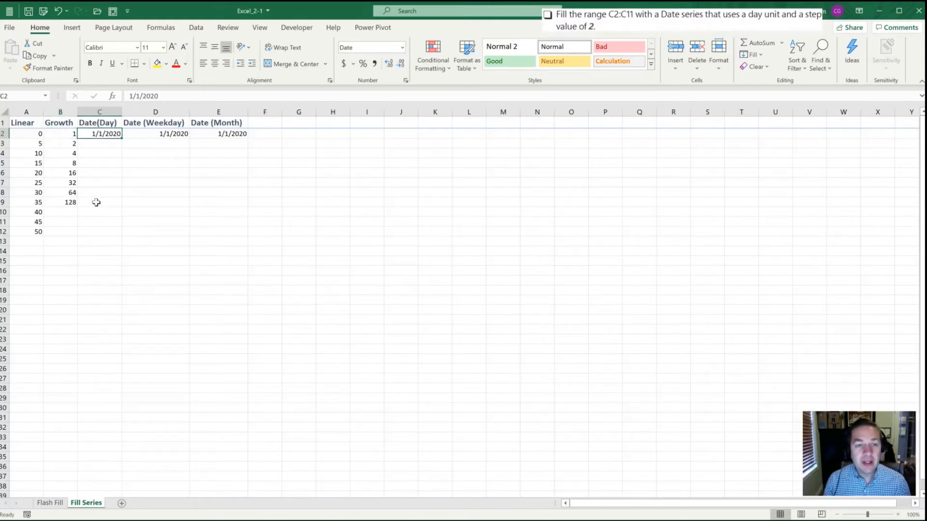
left_click_drag(99, 134, 98, 212)
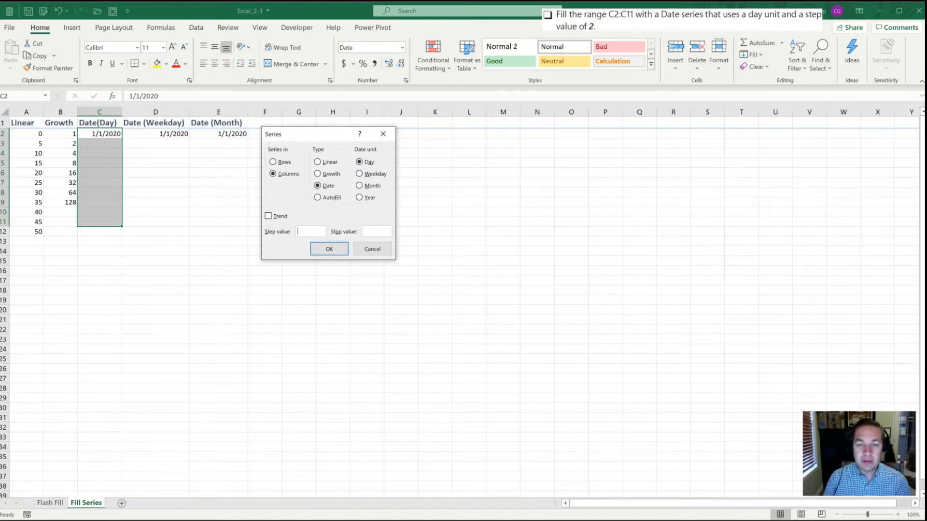
type("2")
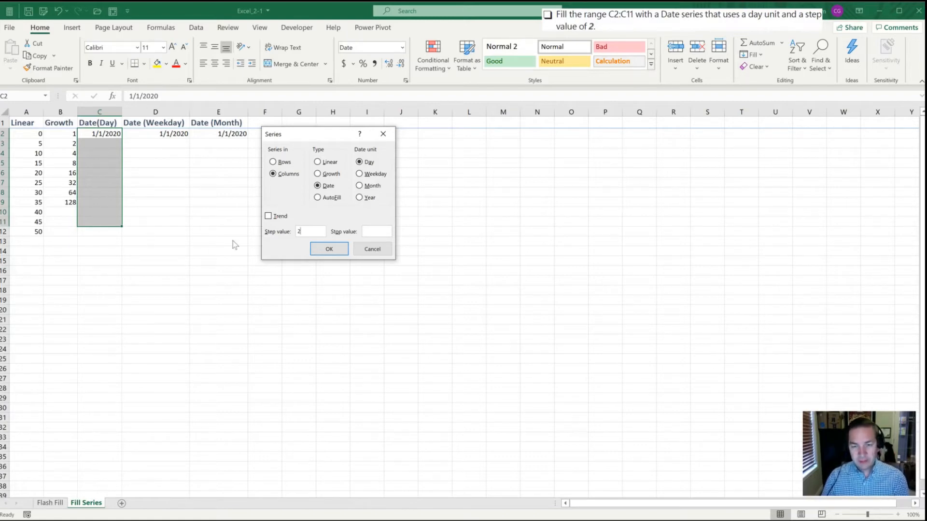
left_click(328, 249)
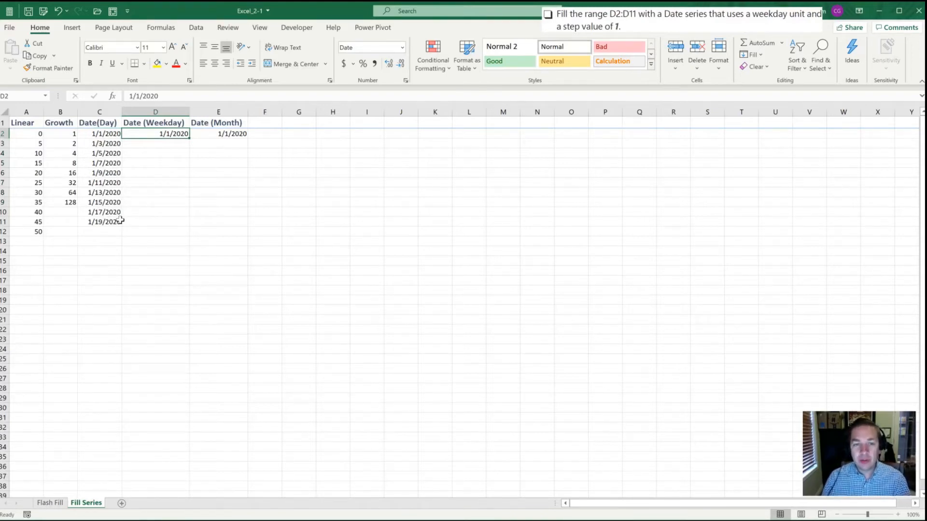
- Fill D2:D11 with a Weekday date series, step 1, and check the dates
left_click_drag(155, 133, 155, 202)
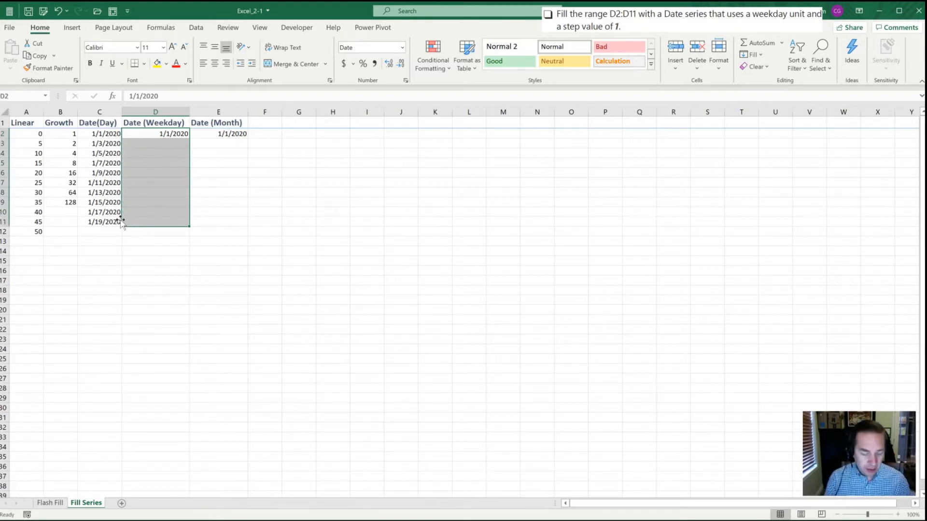
left_click(751, 54)
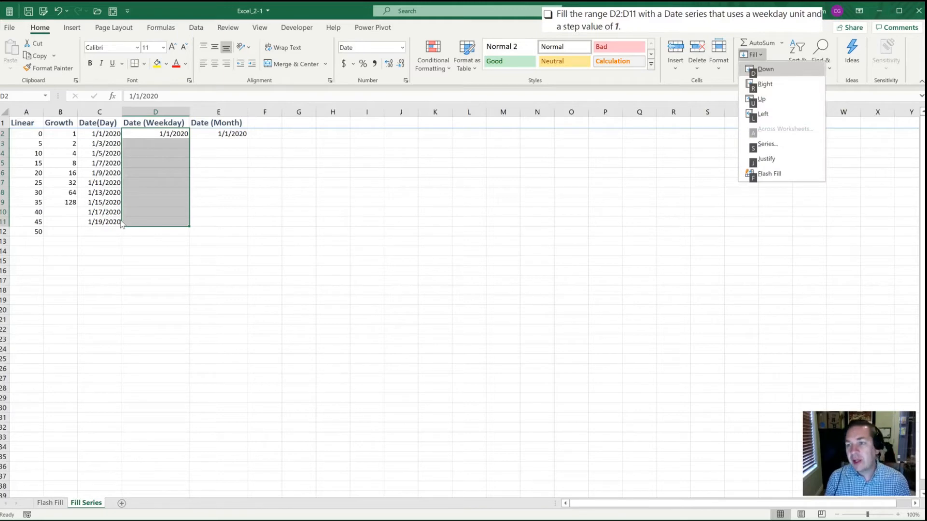
left_click(767, 144)
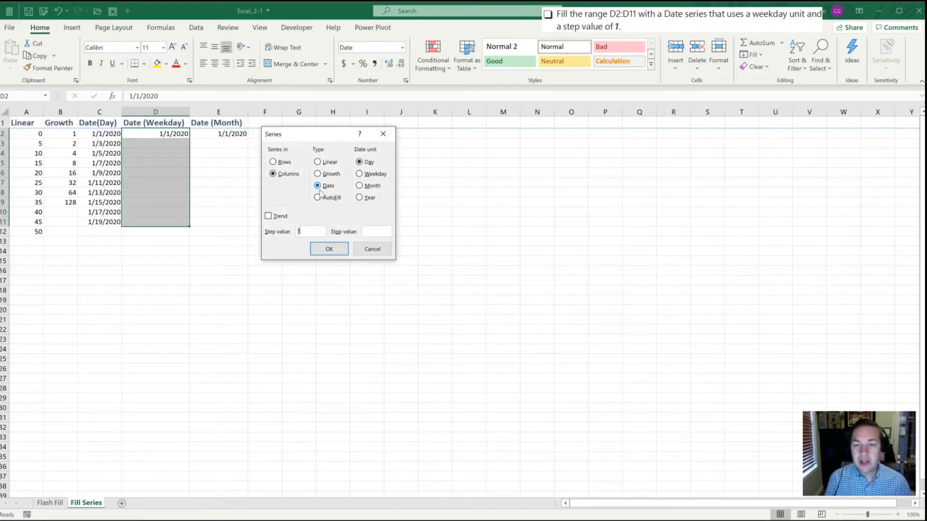
left_click(359, 174)
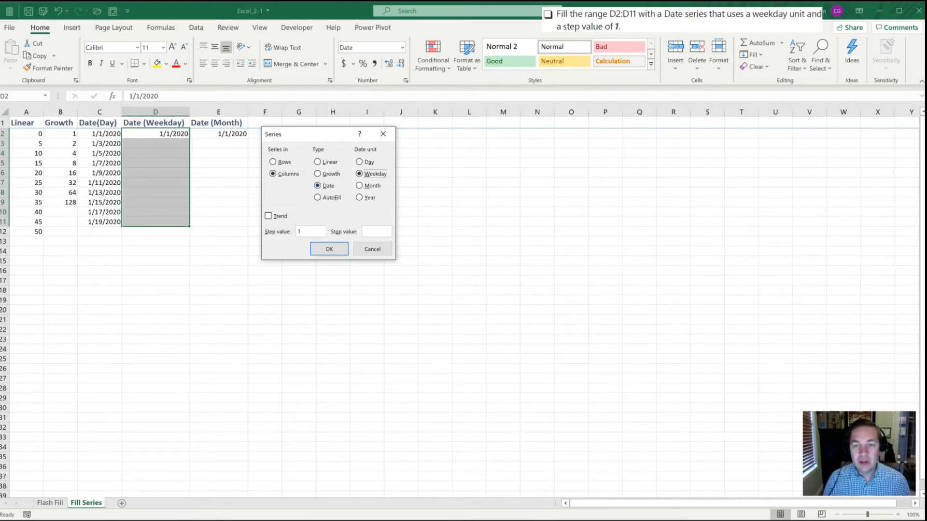
left_click(329, 248)
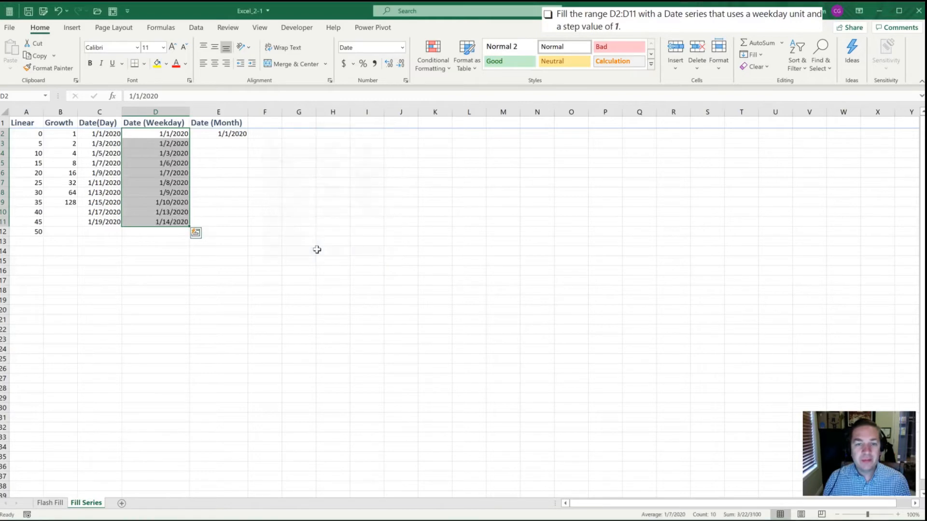
left_click(155, 133)
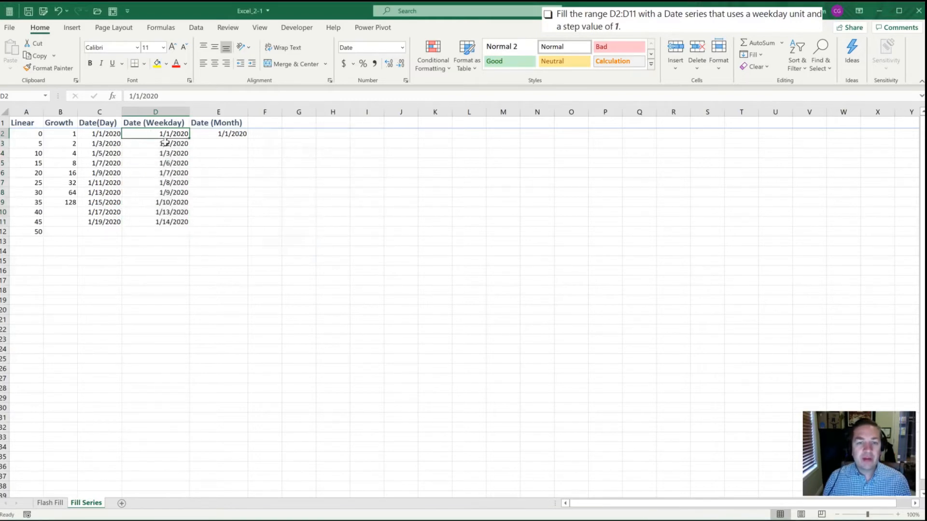
left_click(155, 153)
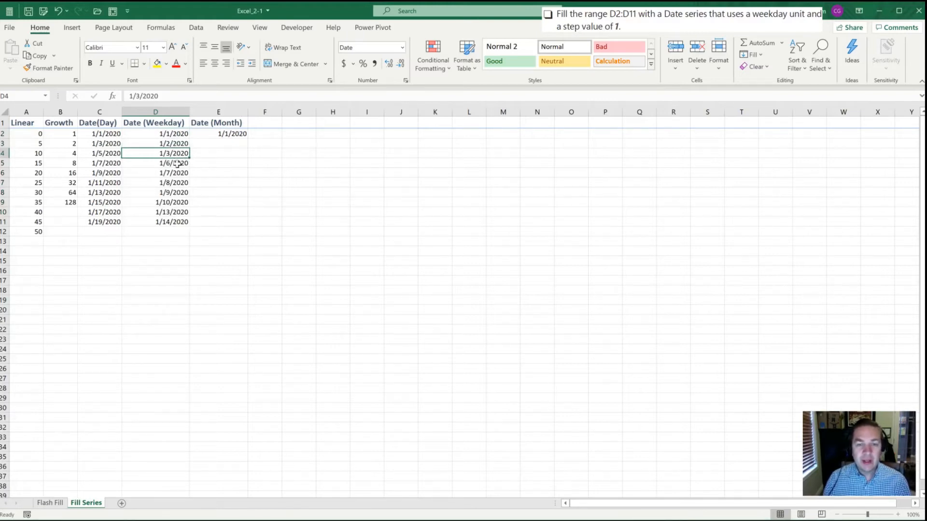
left_click_drag(155, 163, 155, 192)
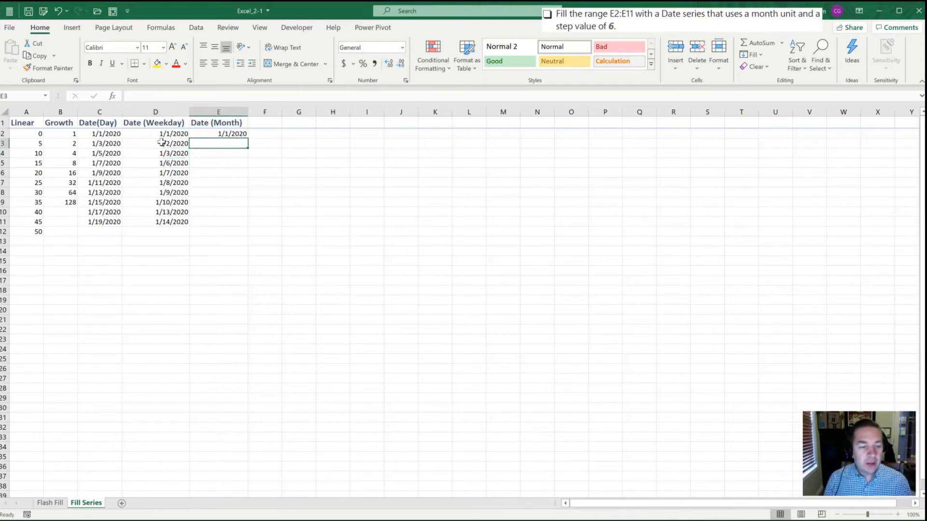
- Fill E2:E11 with a Month date series, step value 6
left_click_drag(218, 134, 218, 182)
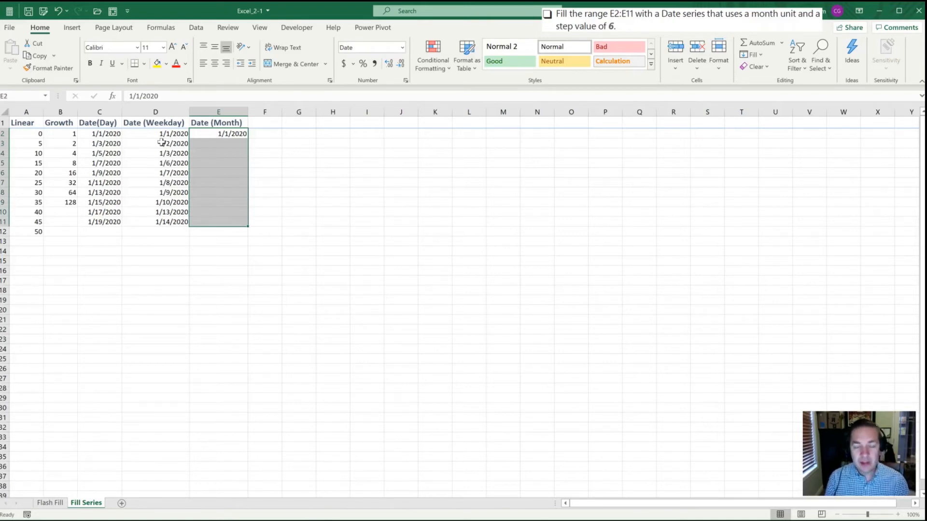
key("alt")
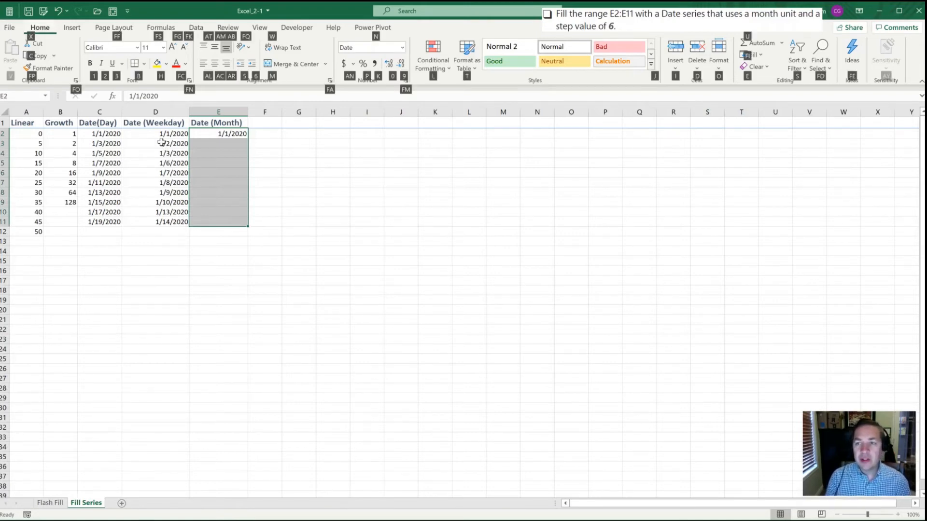
left_click(753, 55)
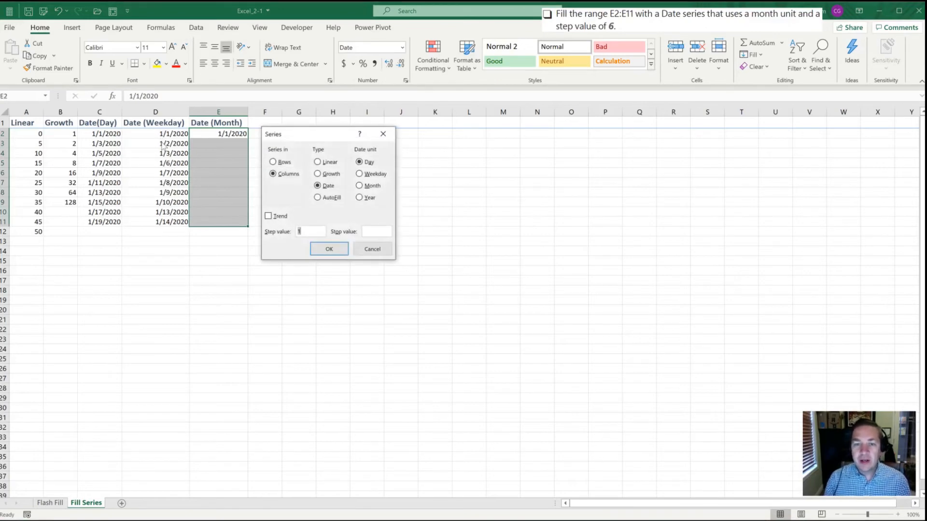
key("Alt+m")
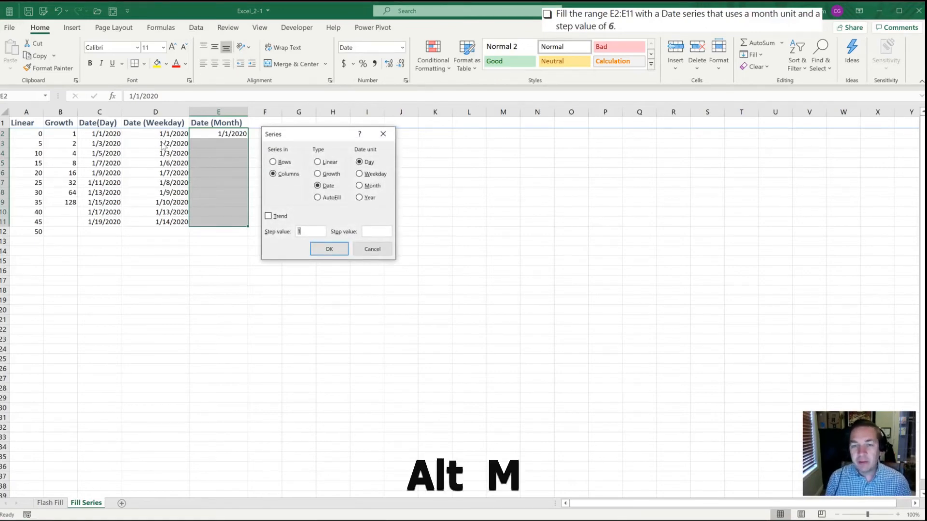
left_click(360, 184)
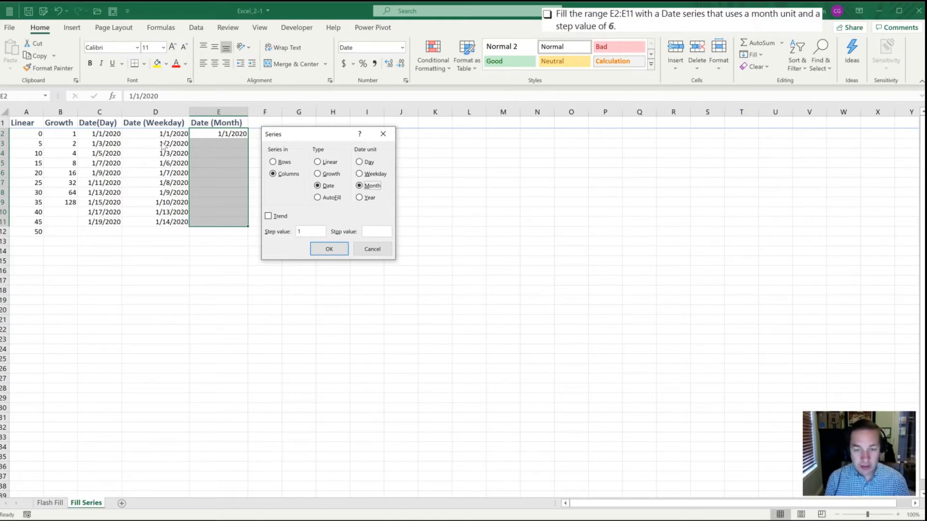
type("6")
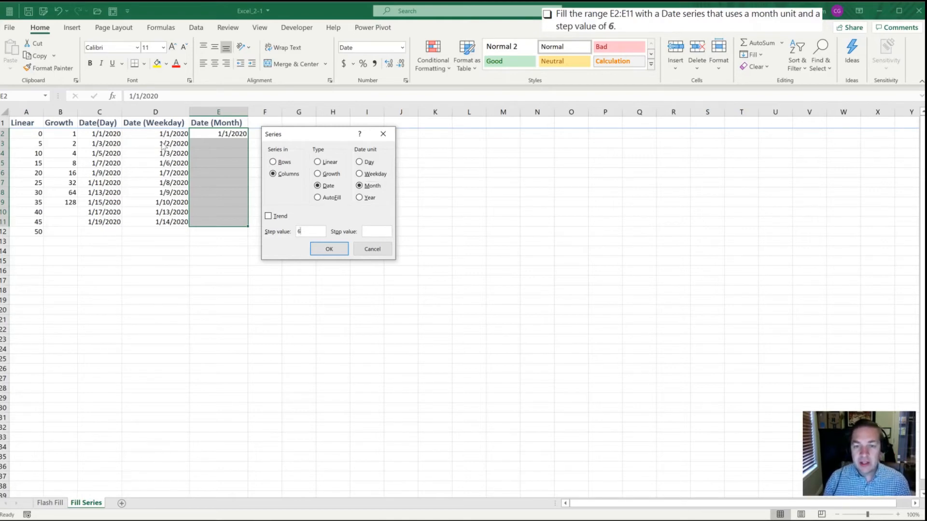
left_click(329, 248)
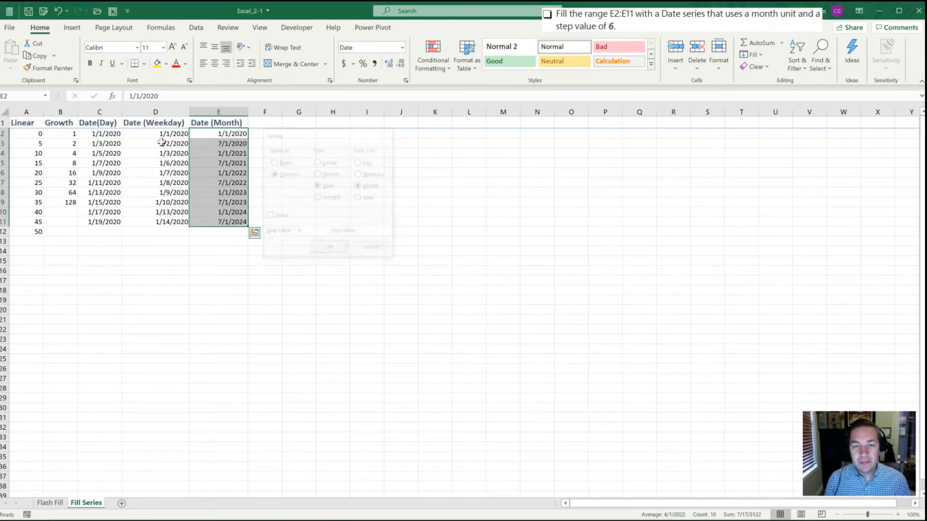
left_click(329, 247)
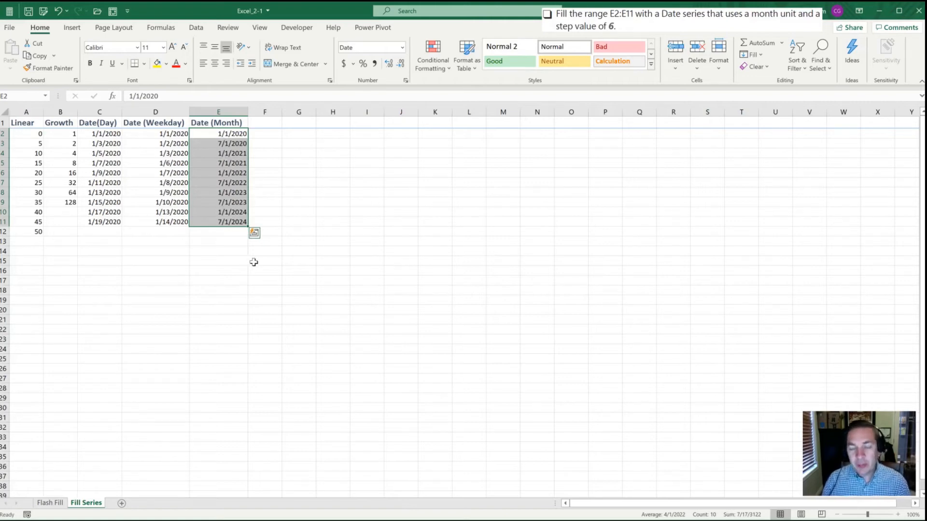
mouse_move(219, 255)
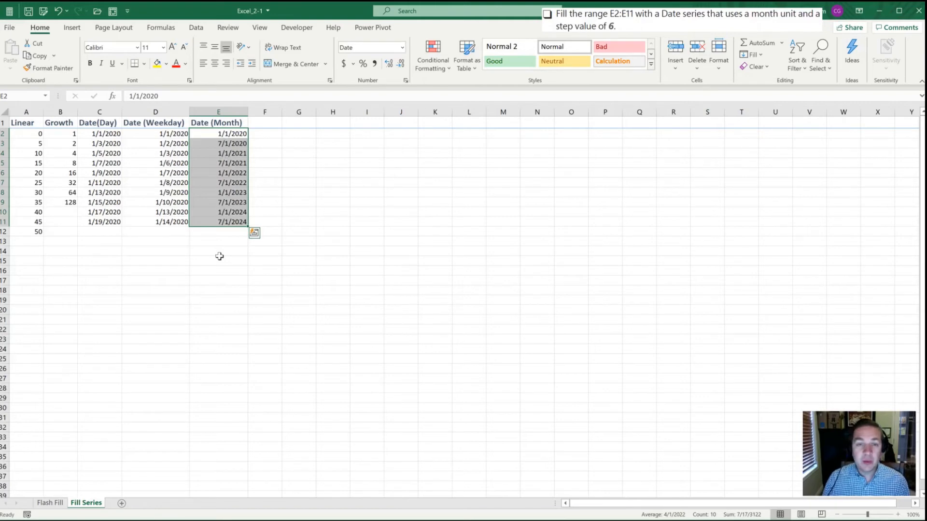
mouse_move(210, 242)
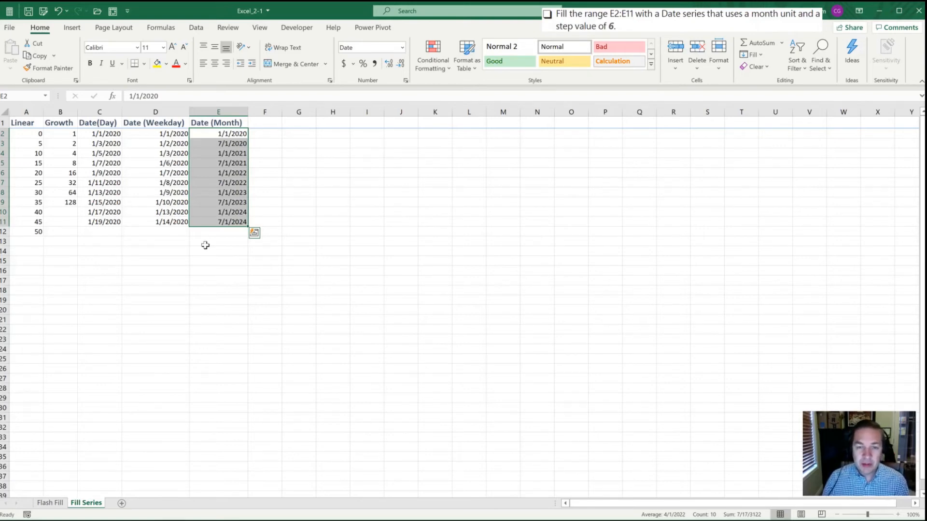
mouse_move(192, 237)
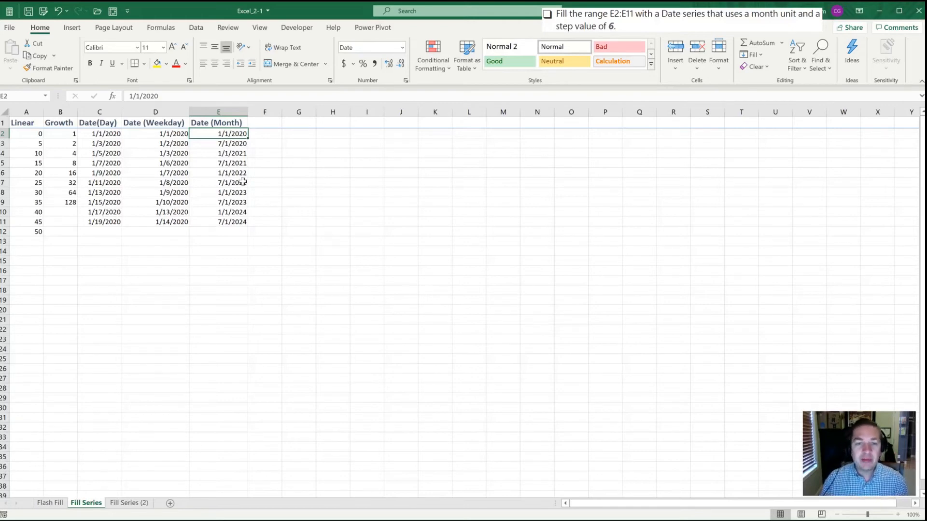
left_click(401, 153)
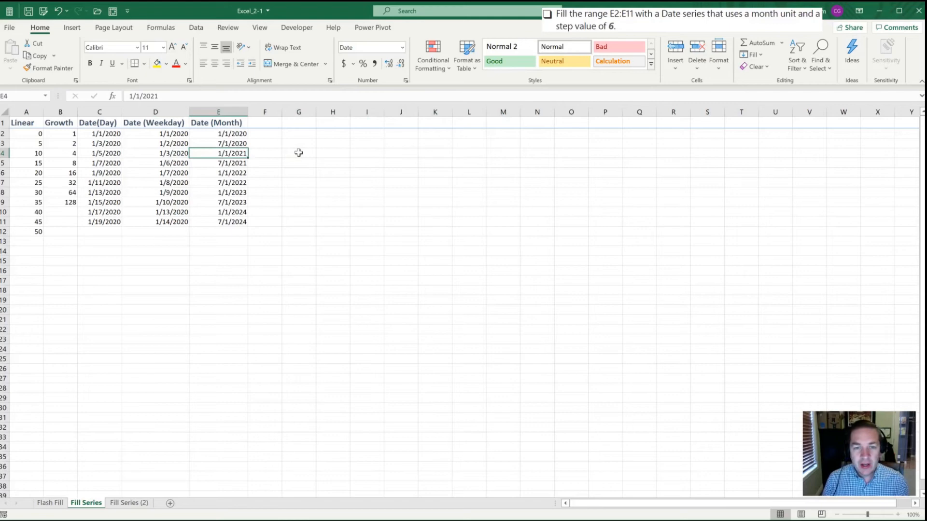
key("ctrl+Right")
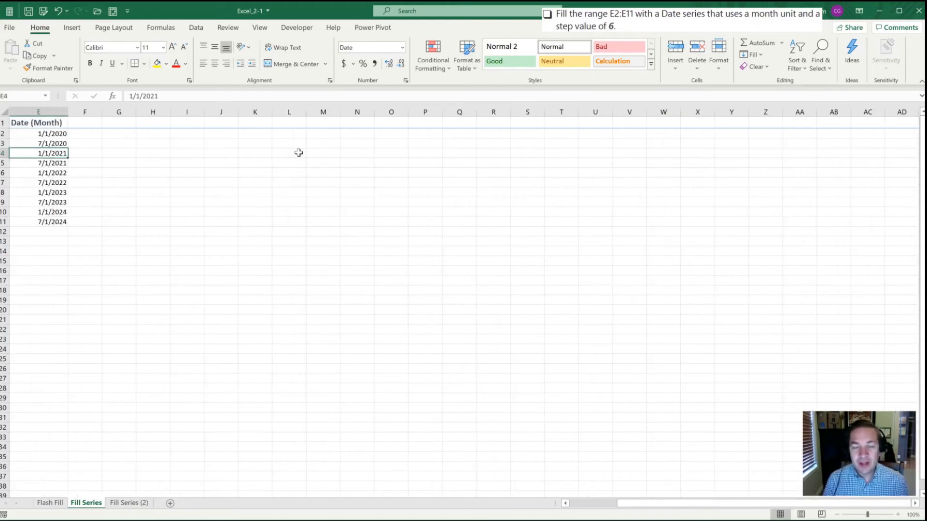
key("ctrl+Right")
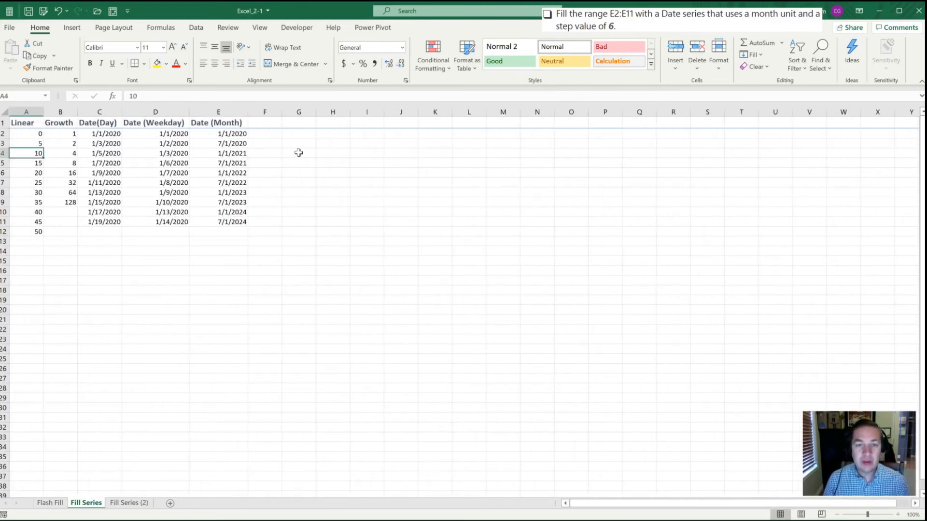
left_click(128, 503)
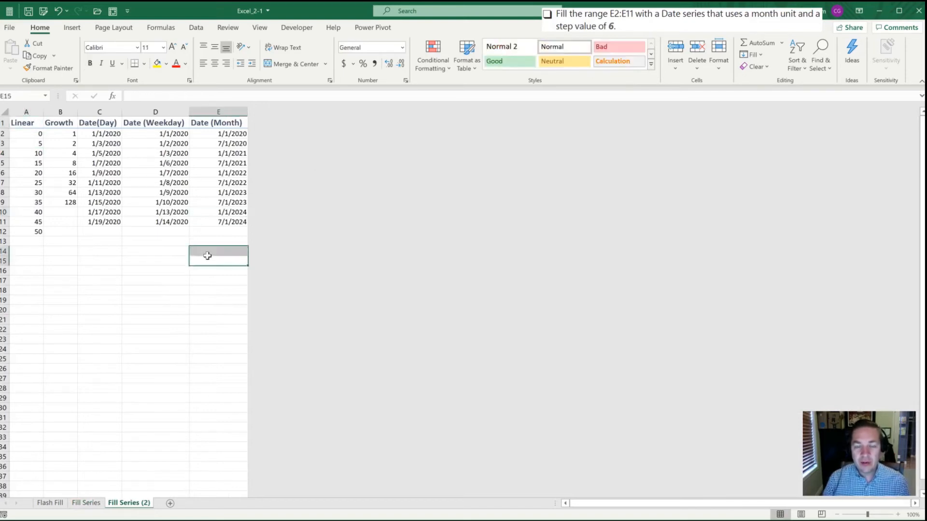
left_click(218, 261)
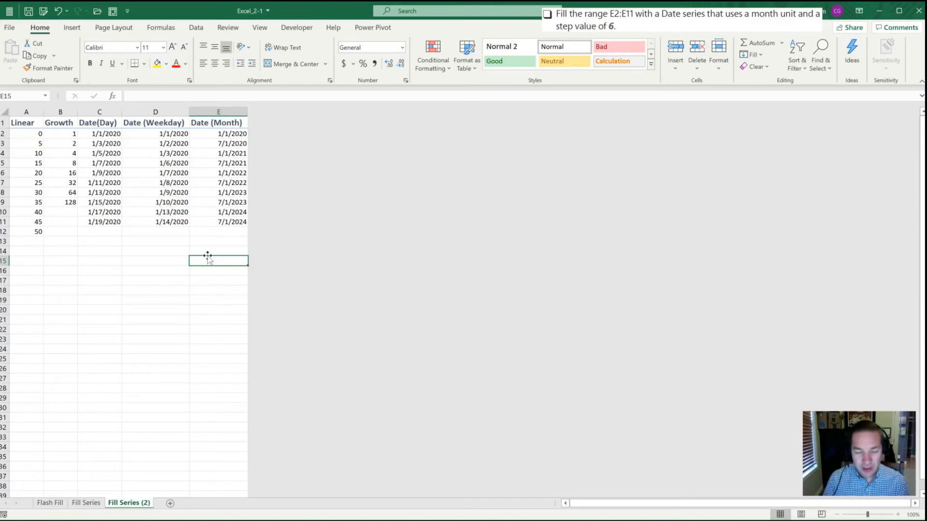
left_click(85, 503)
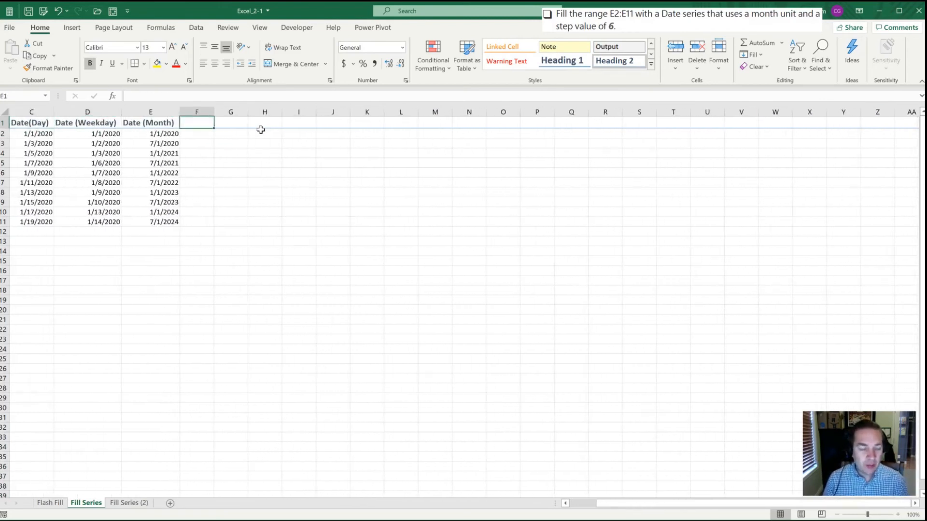
- Select column F through the sheet's last column and hide them
key("ctrl+space")
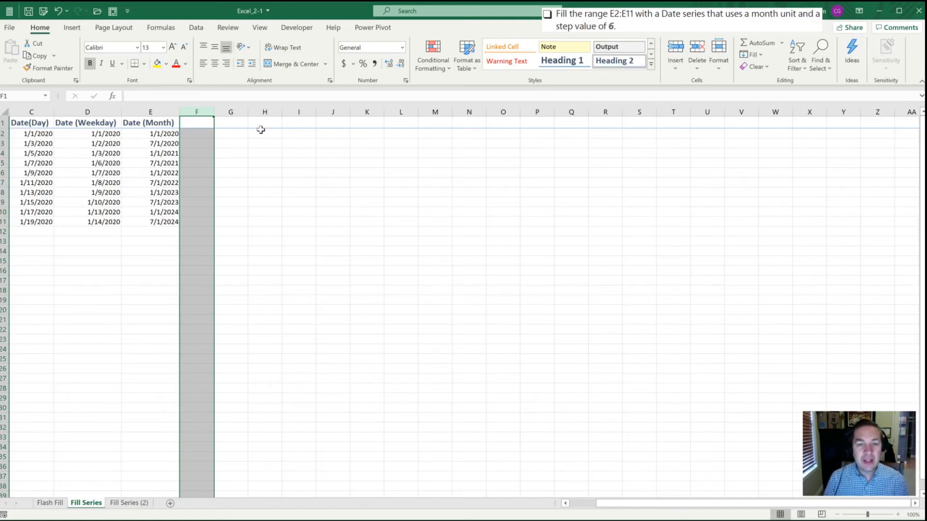
key("ctrl+shift+Right")
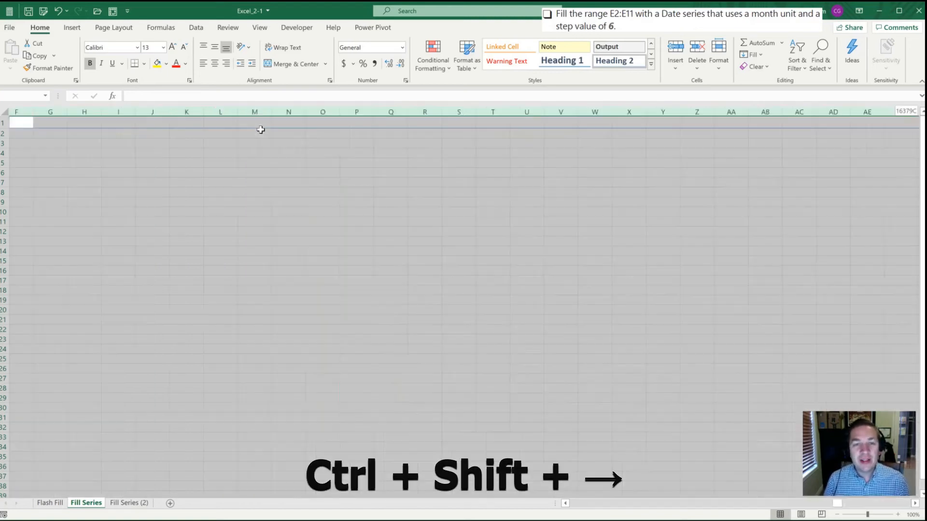
key("ctrl+shift+Right")
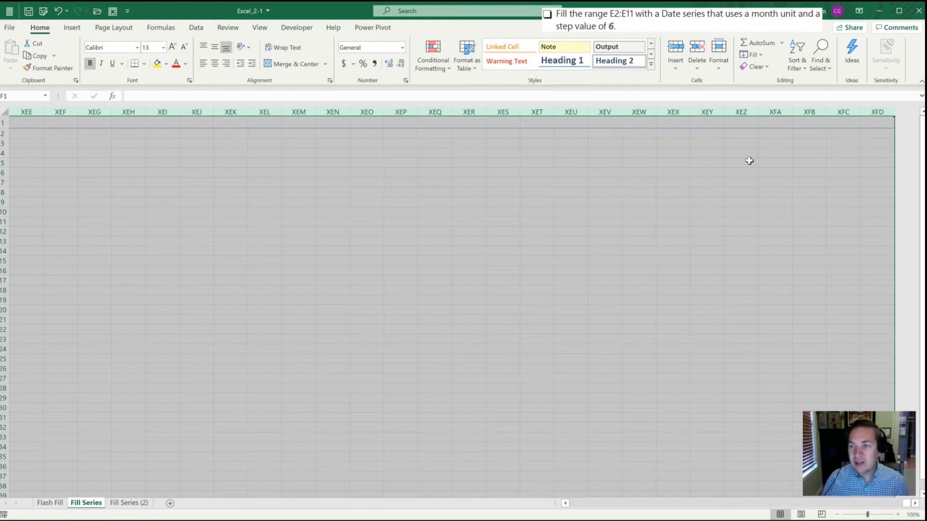
mouse_move(750, 130)
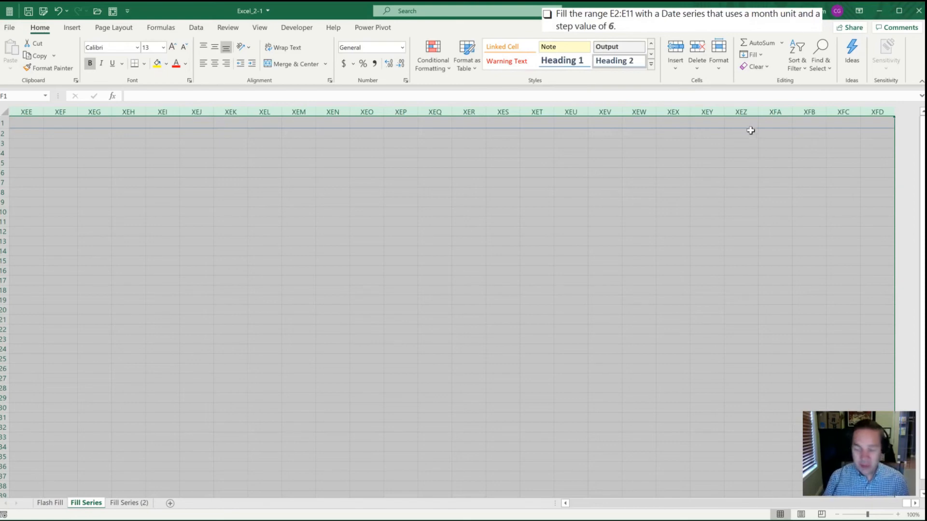
key("alt")
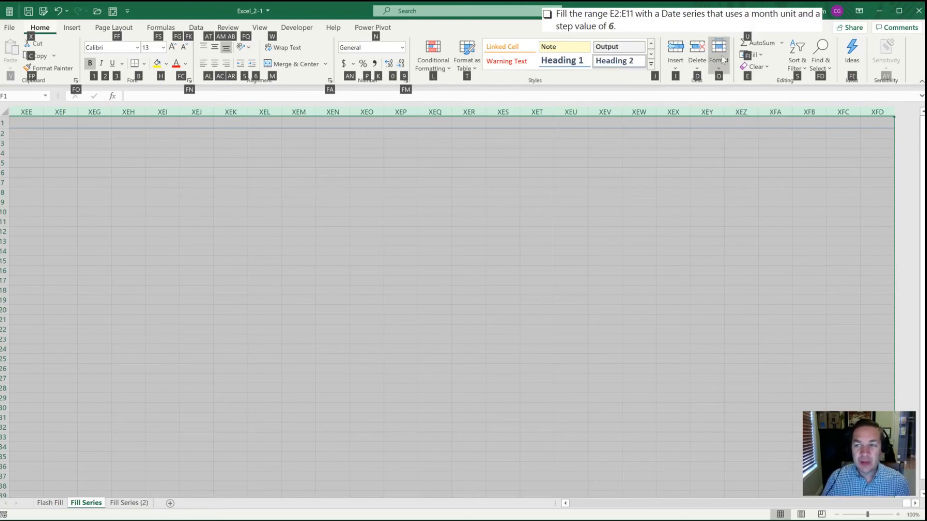
key("alt")
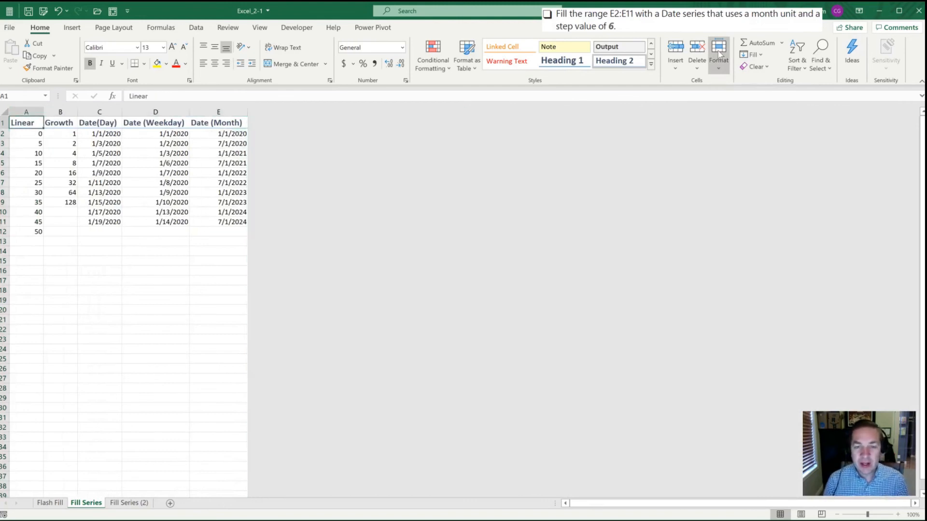
left_click(218, 122)
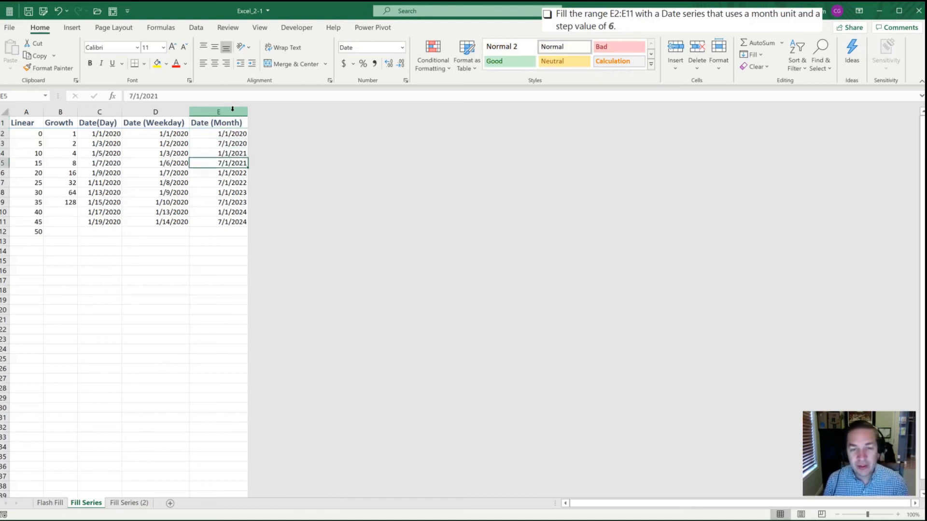
key("ctrl+a")
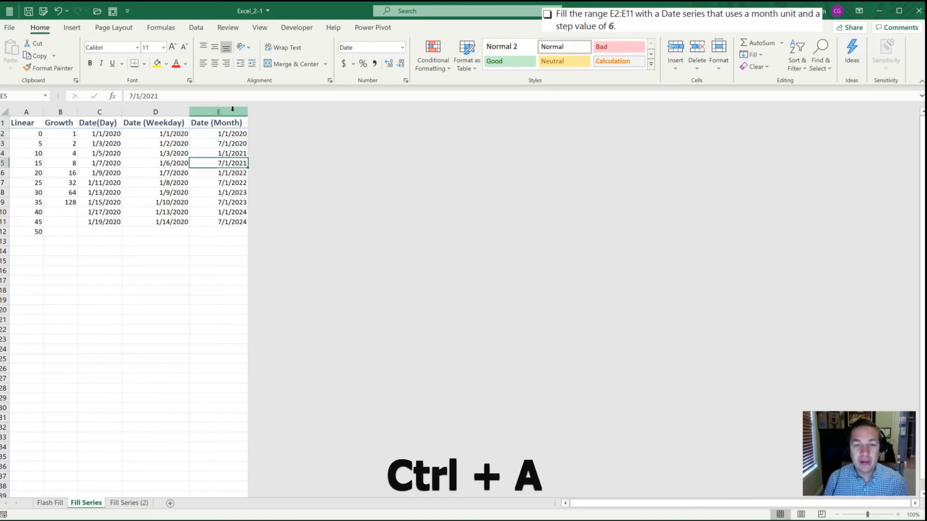
key("ctrl+a")
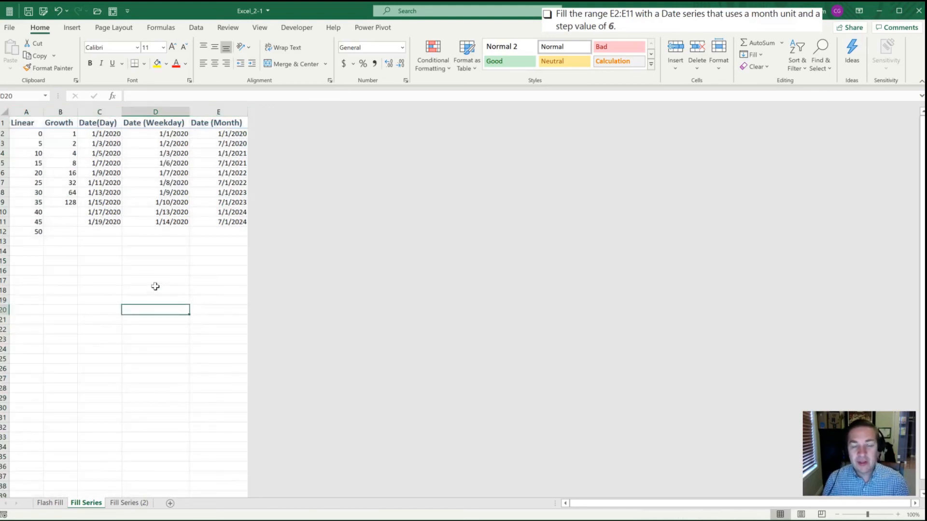
mouse_move(175, 244)
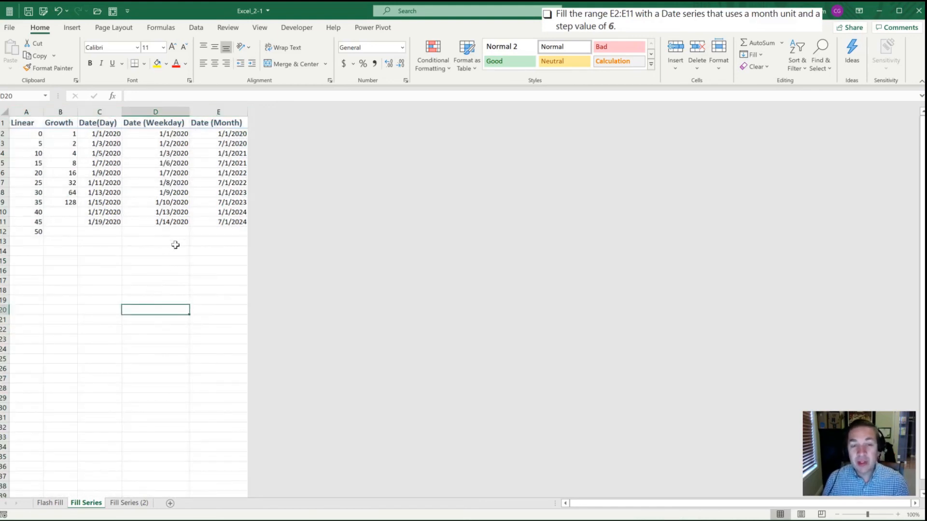